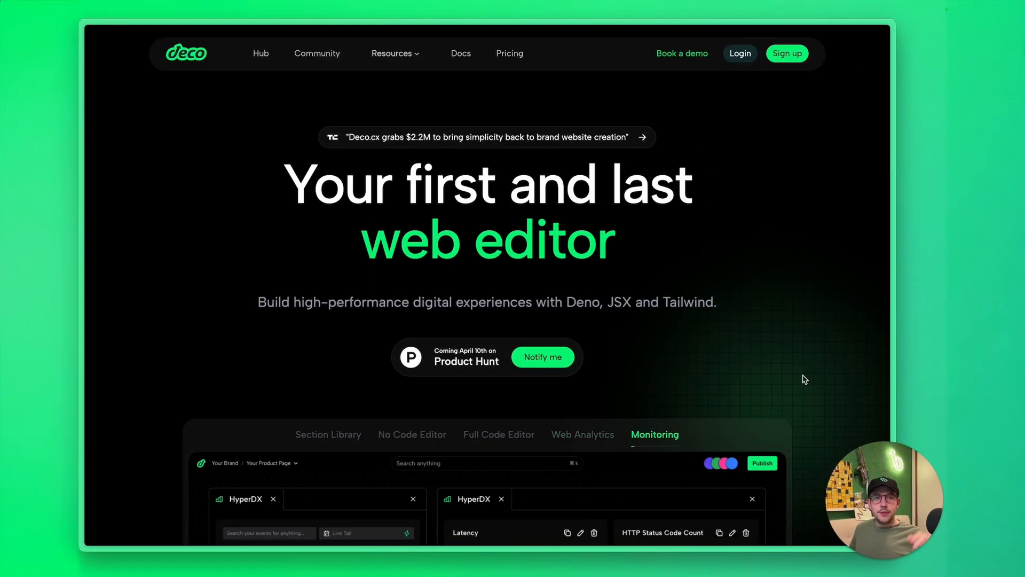
mouse_move(776, 356)
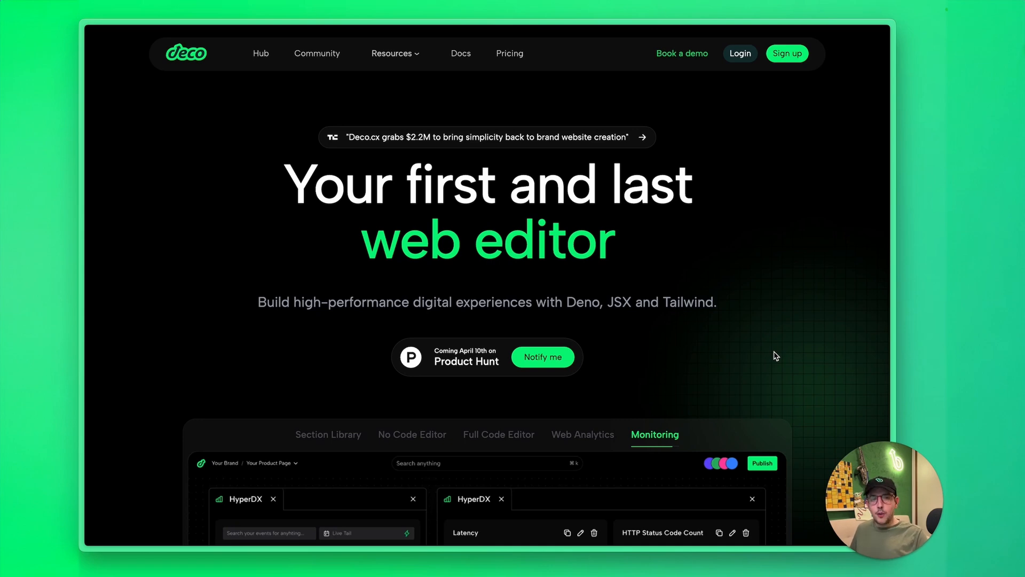
Step: Start a new demo site from the deco.cx homepage and open its Home page editor
click(327, 434)
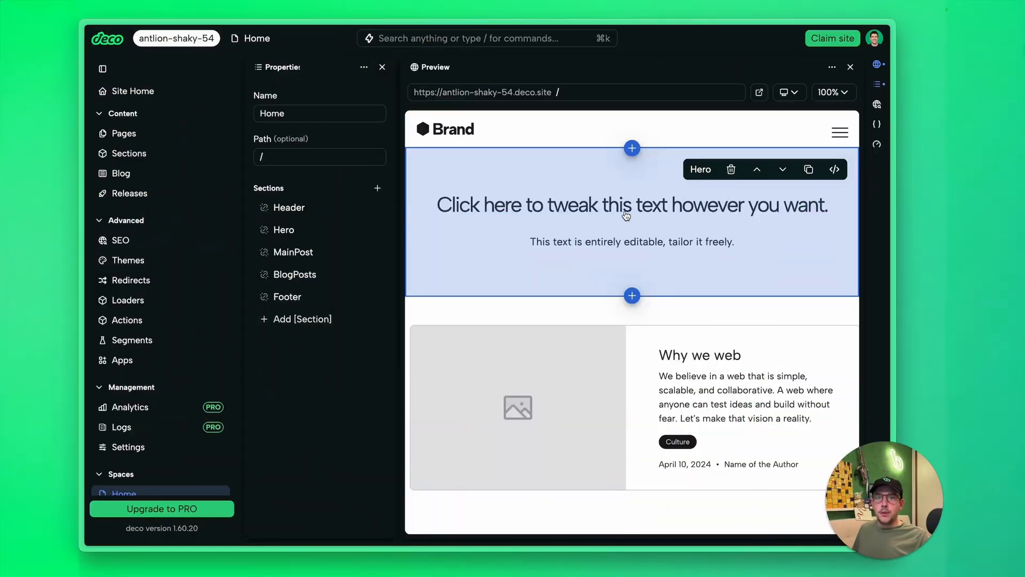
Step: Change the Hero title to 'Hello Product Hunt!' and view the Hero source code
click(632, 205)
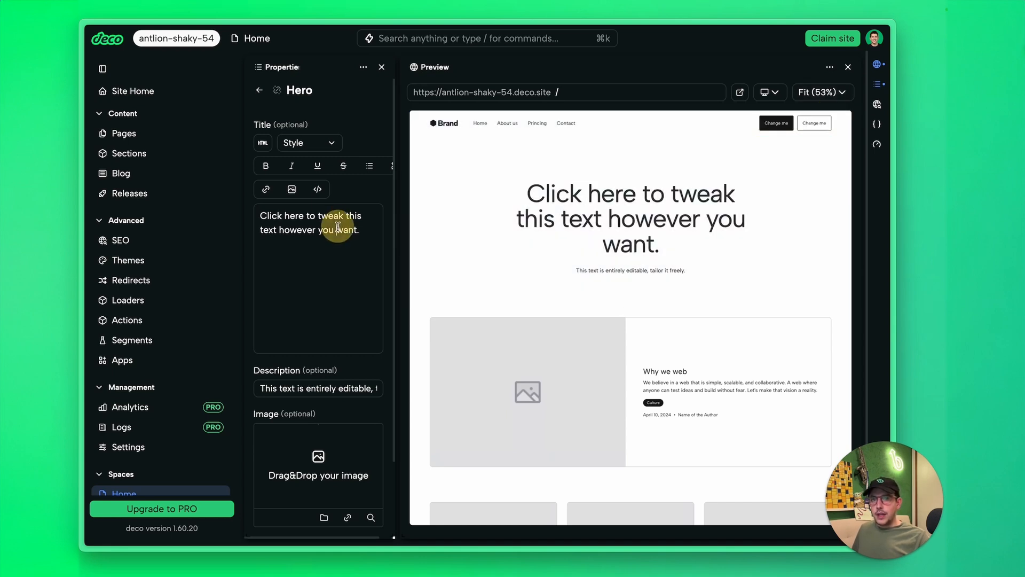
text(Hello Product Hunt!)
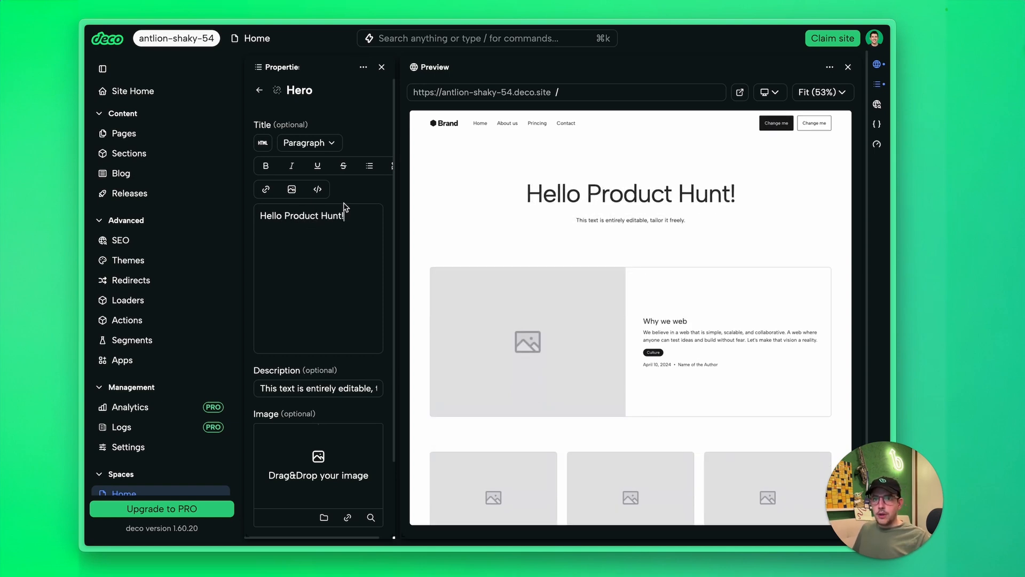
mouse_move(343, 166)
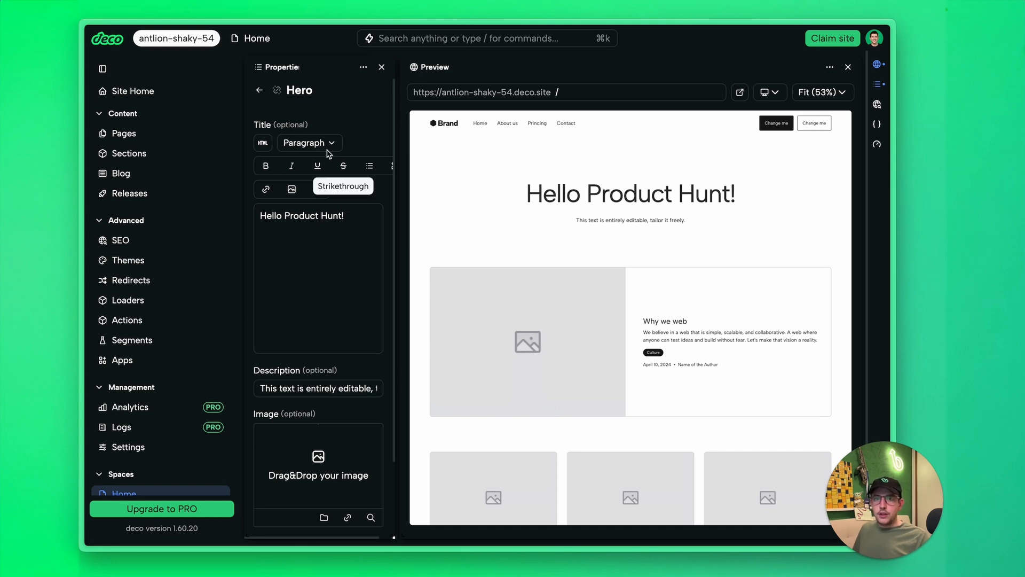
click(629, 194)
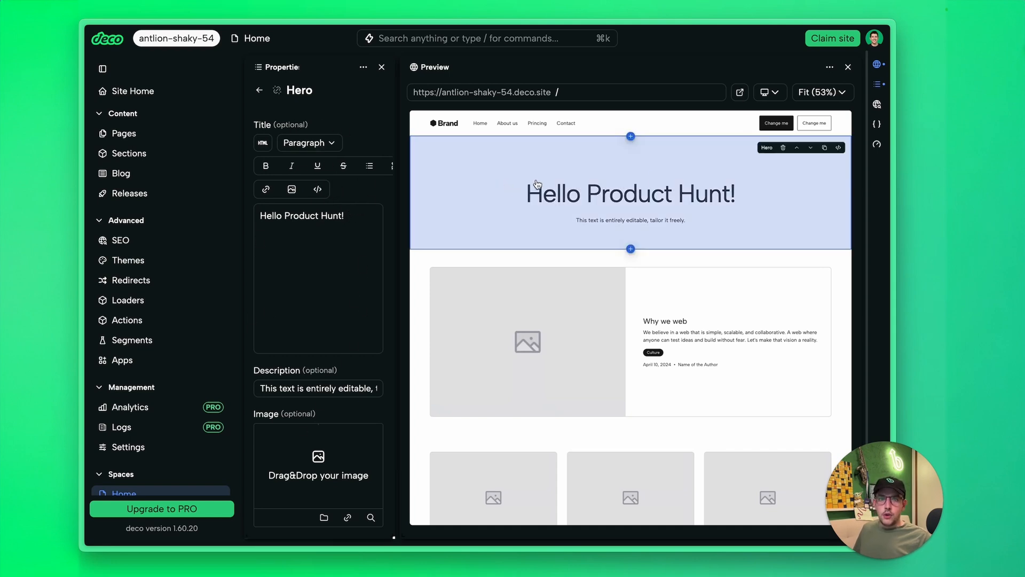
click(837, 148)
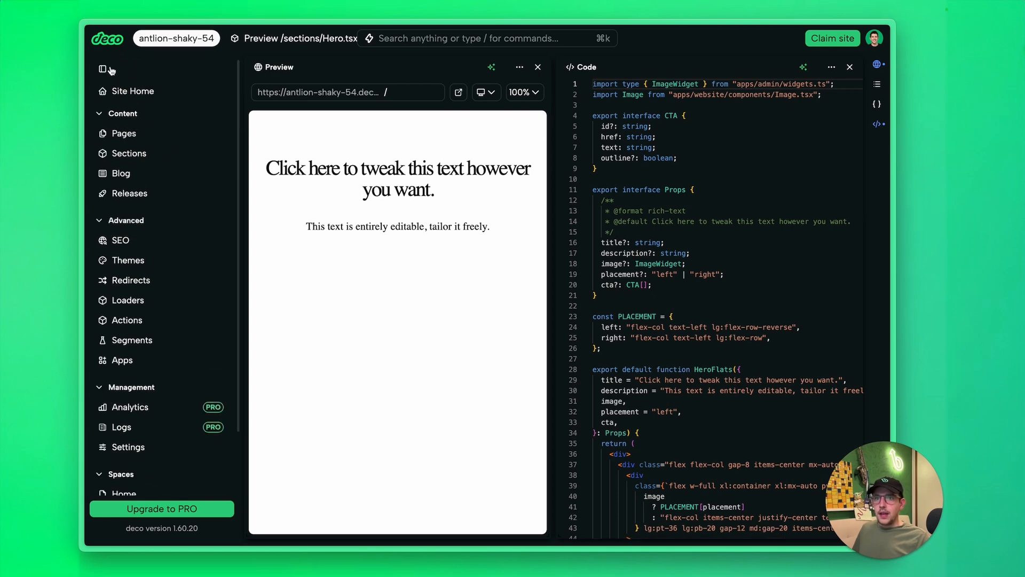
Step: Collapse the sidebar and scroll Hero.tsx down to the outer div for bg-green-100
click(103, 69)
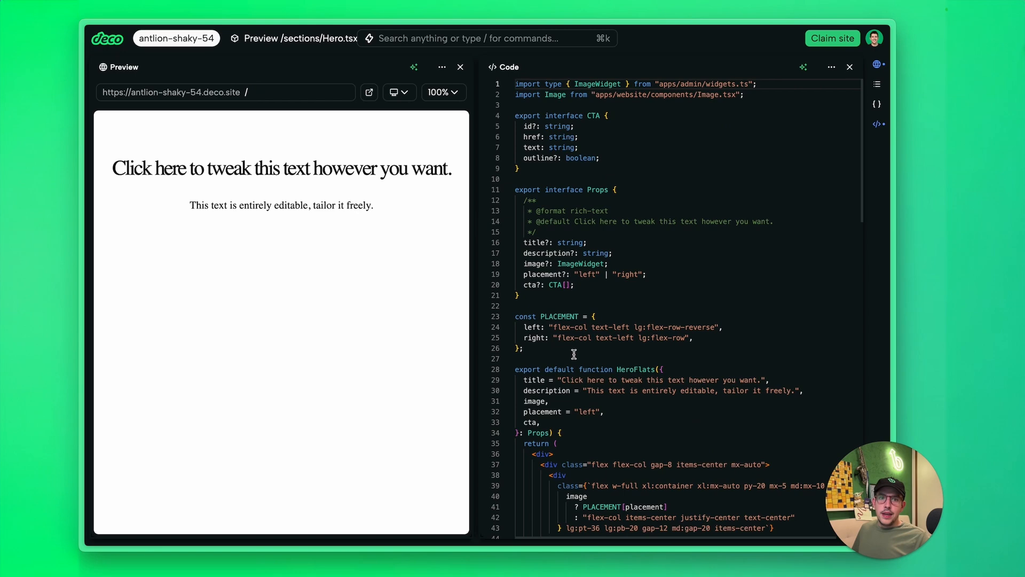
scroll(down, 3)
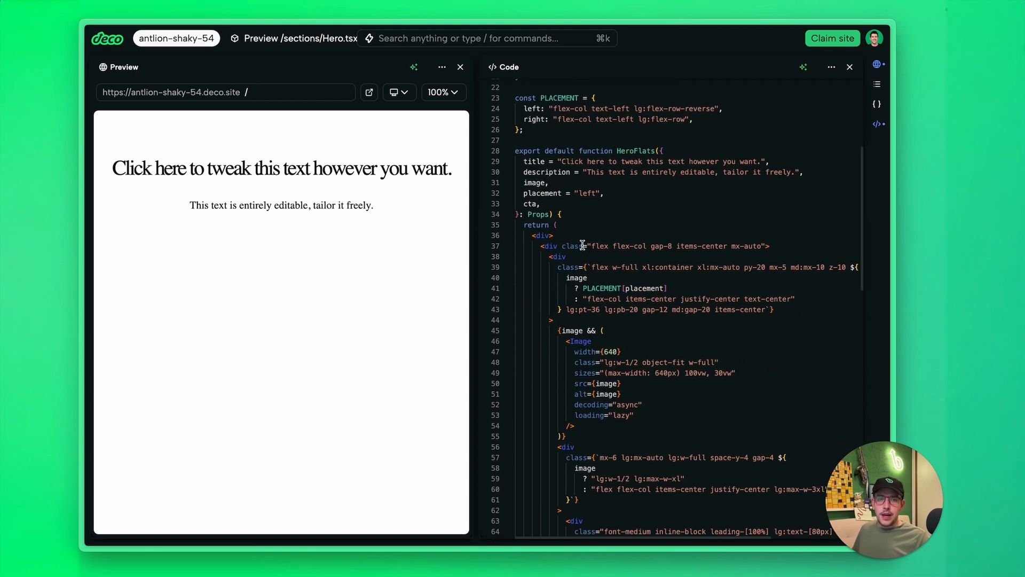
scroll(down, 3)
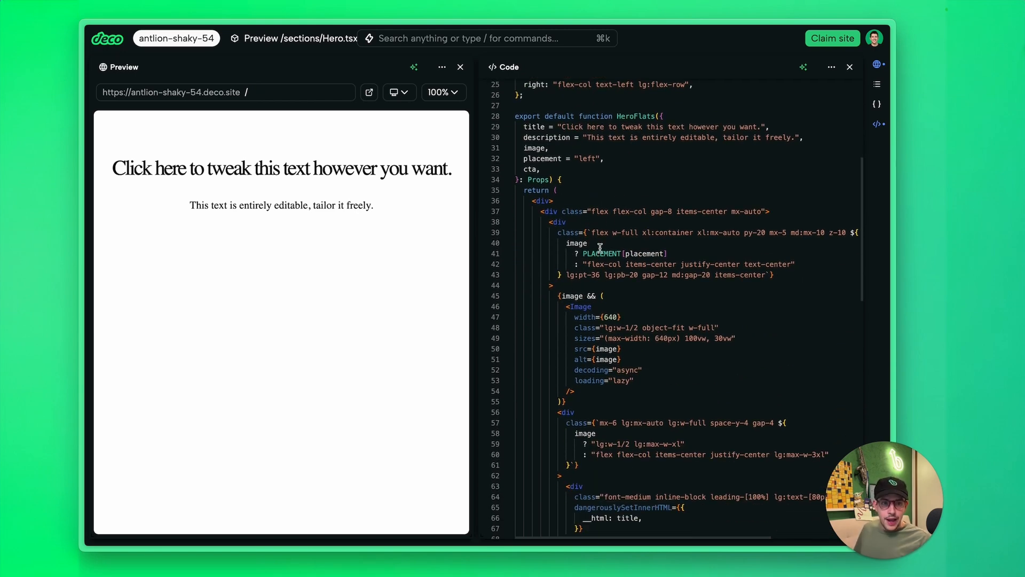
scroll(down, 3)
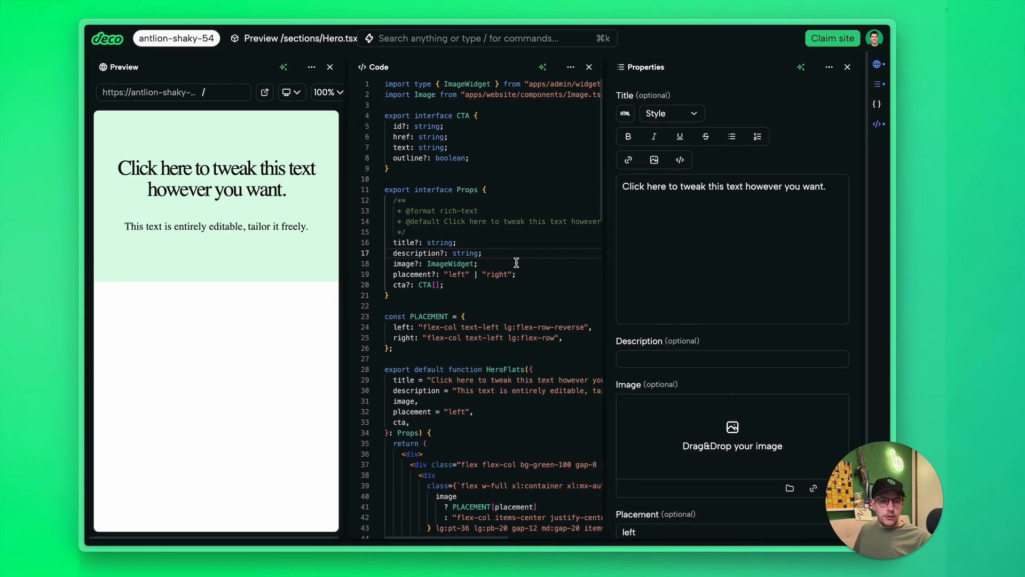
Step: Add a showAll?: boolean prop to the Hero Props
click(482, 253)
text(showAll:)
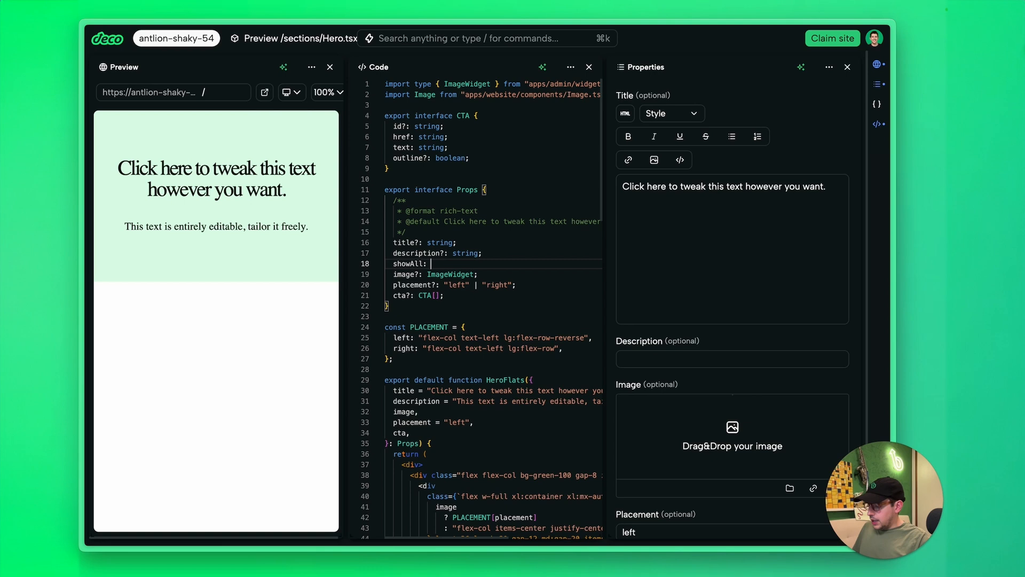
text(?)
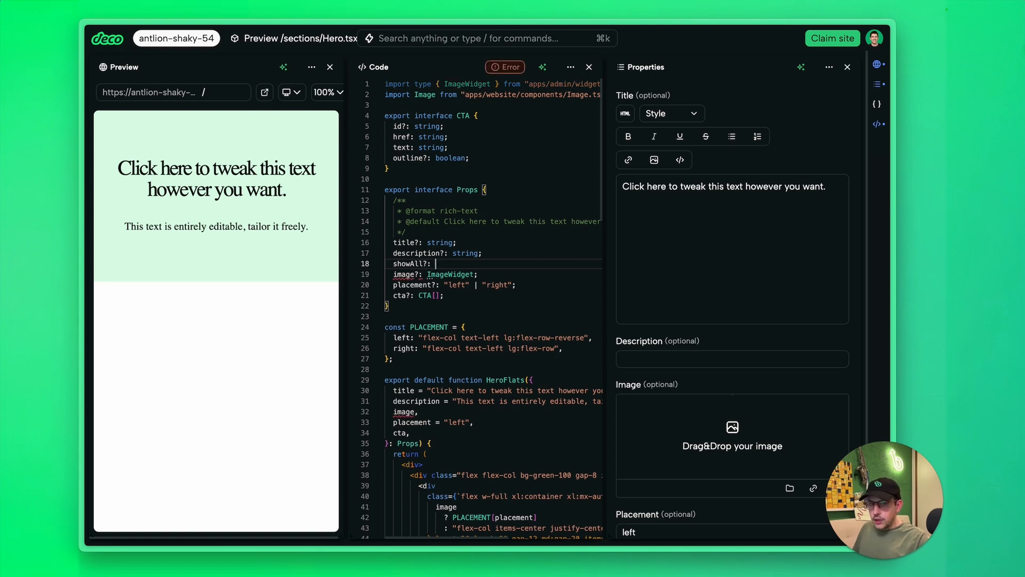
text(boolean;)
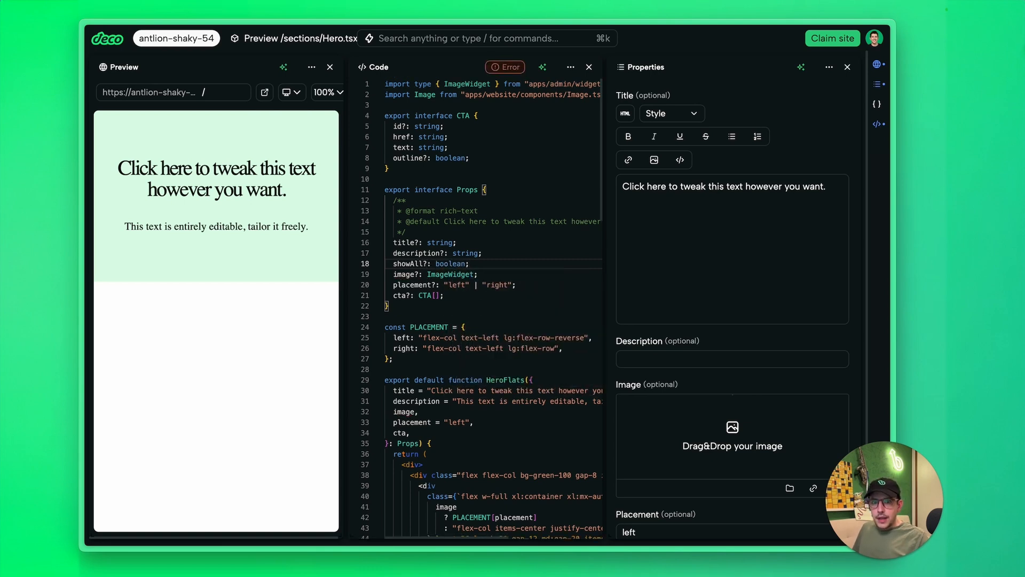
Step: Default showAll to true and render the Hero div only when showAll is set
double_click(409, 263)
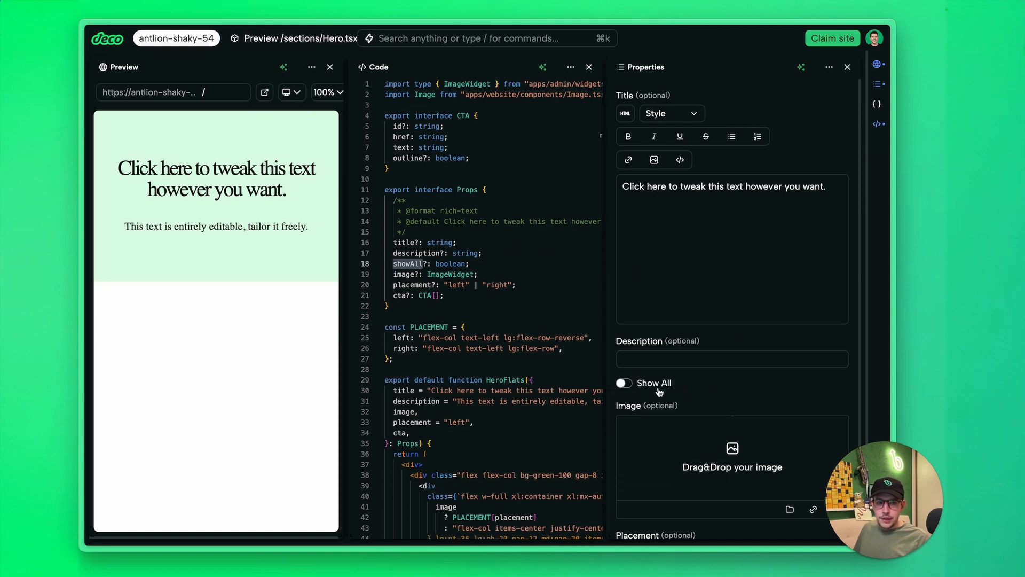
scroll(down, 3)
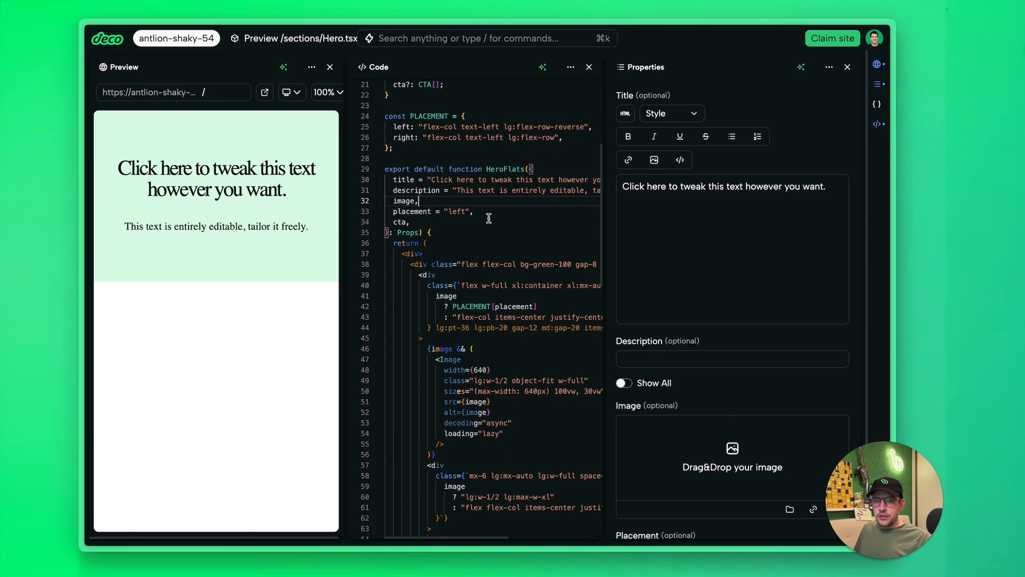
text(showAll)
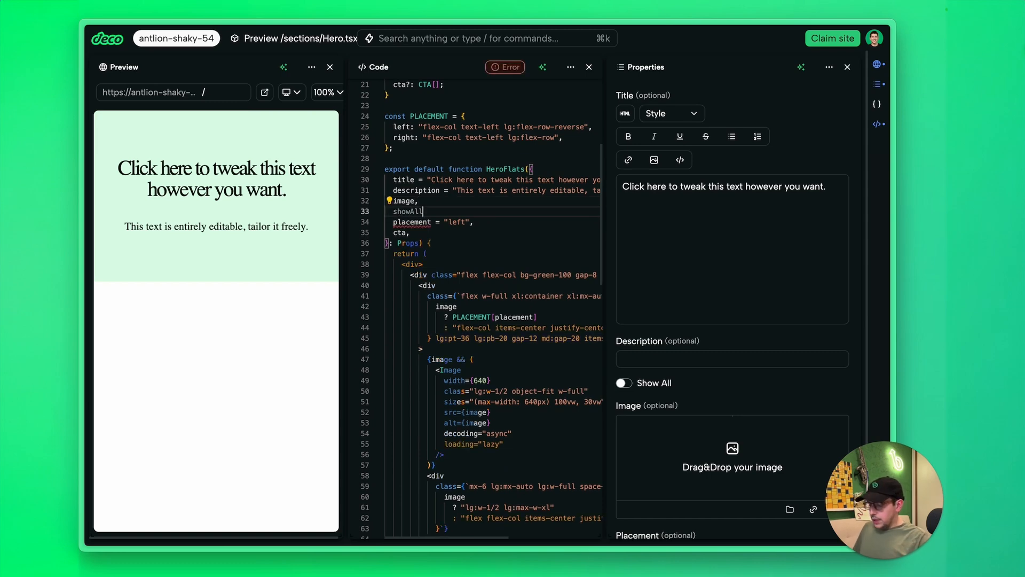
text(= true,)
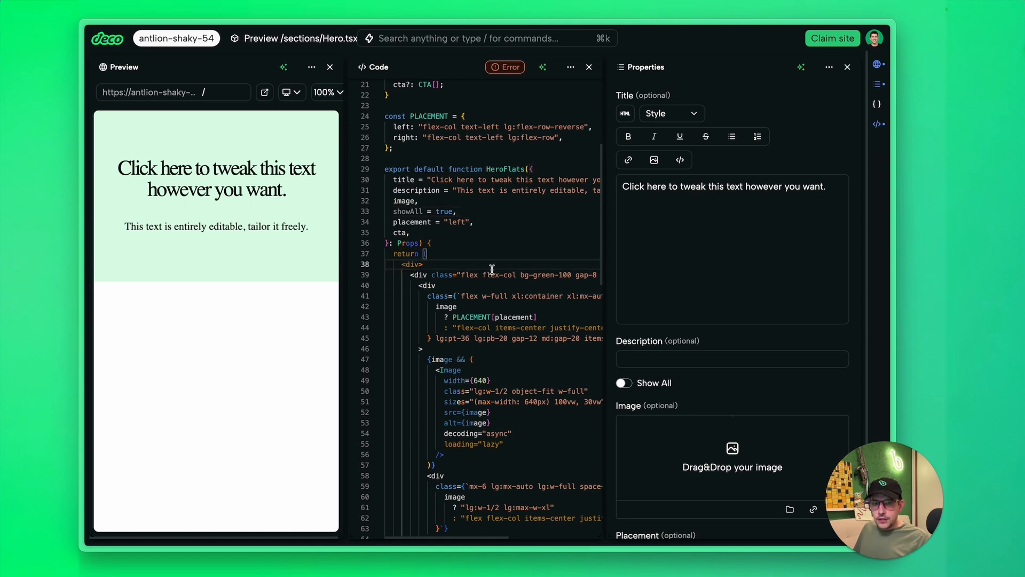
text(showAll  &&)
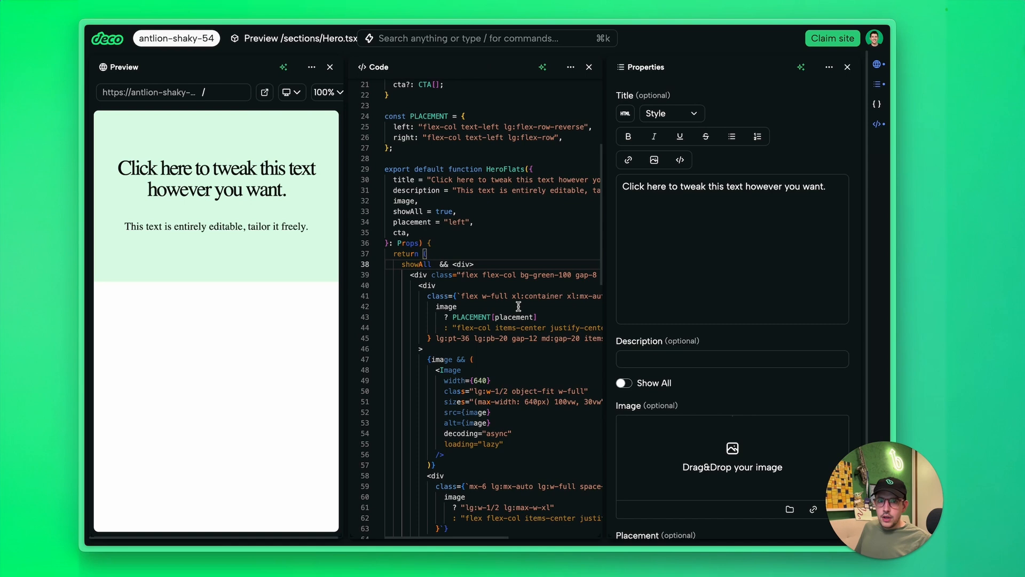
Step: Toggle Show All on, off to hide the hero, then back on
click(622, 382)
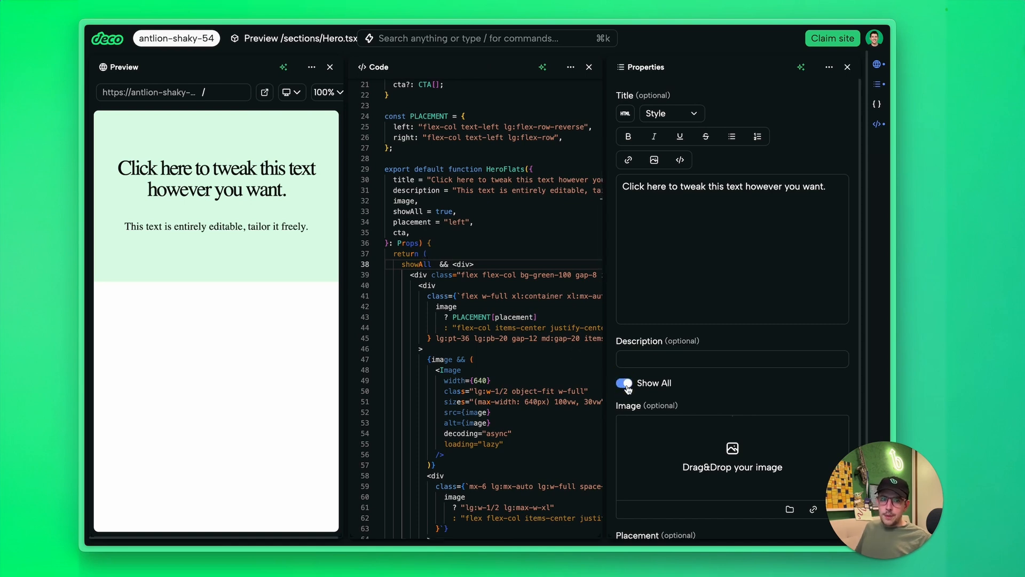
click(623, 382)
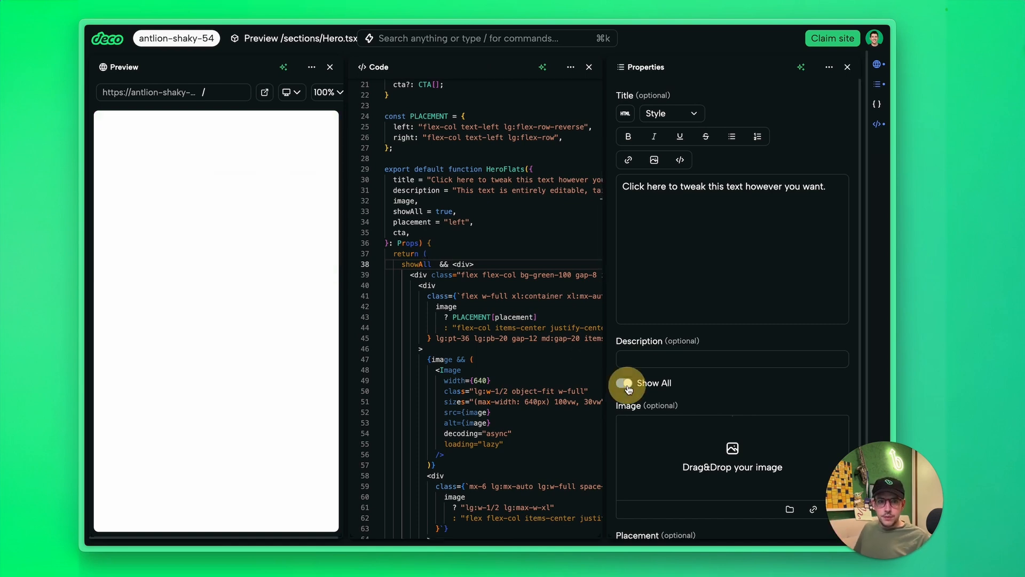
click(623, 382)
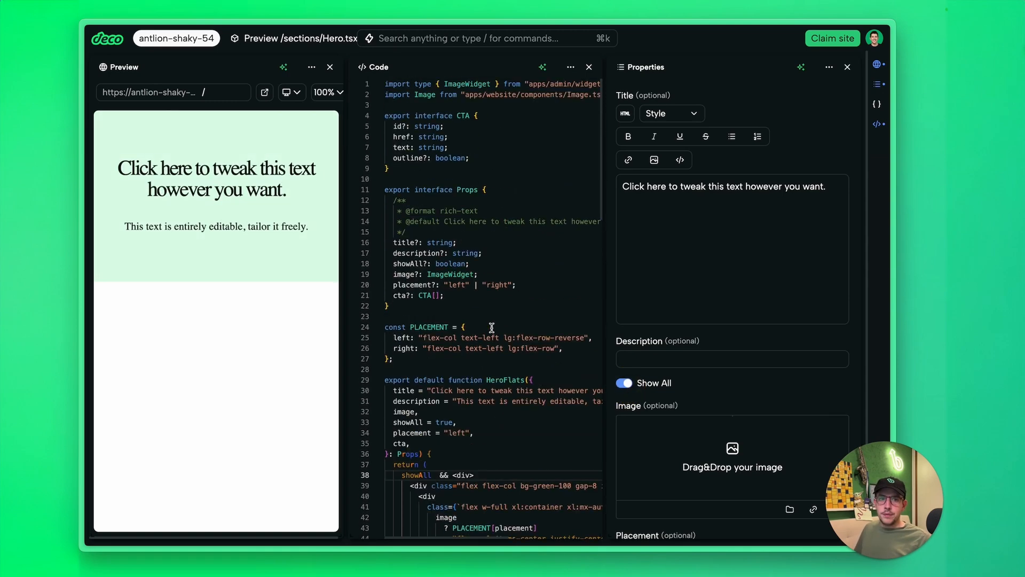
scroll(down, 3)
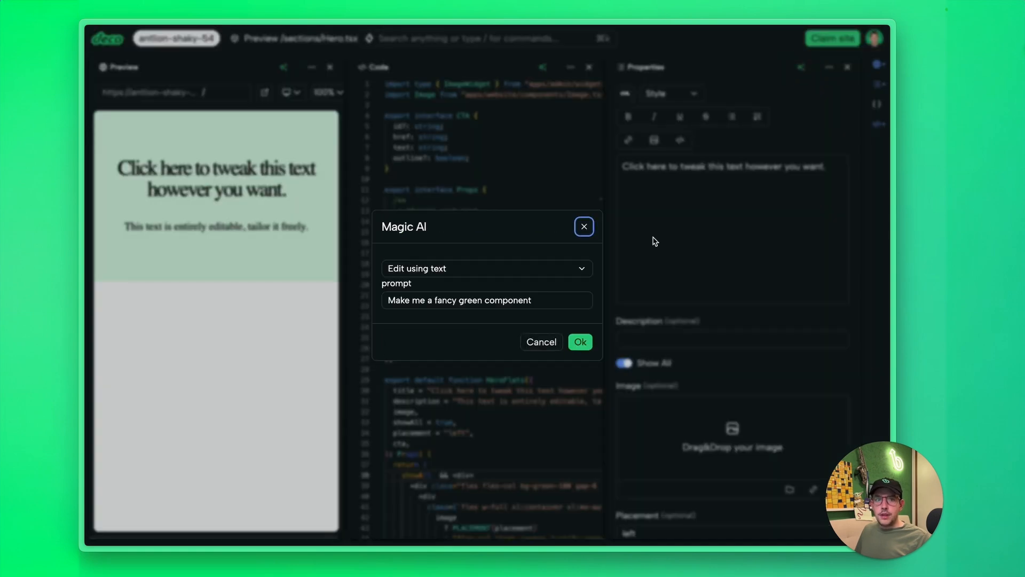
mouse_move(487, 271)
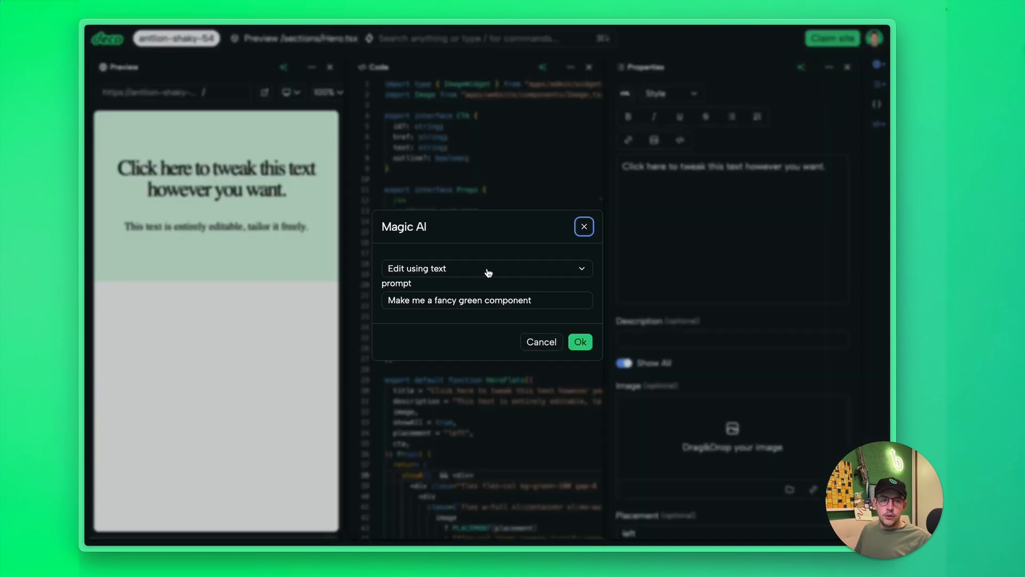
Step: Check the Edit using text options, then close the Magic AI dialog unapplied
click(487, 268)
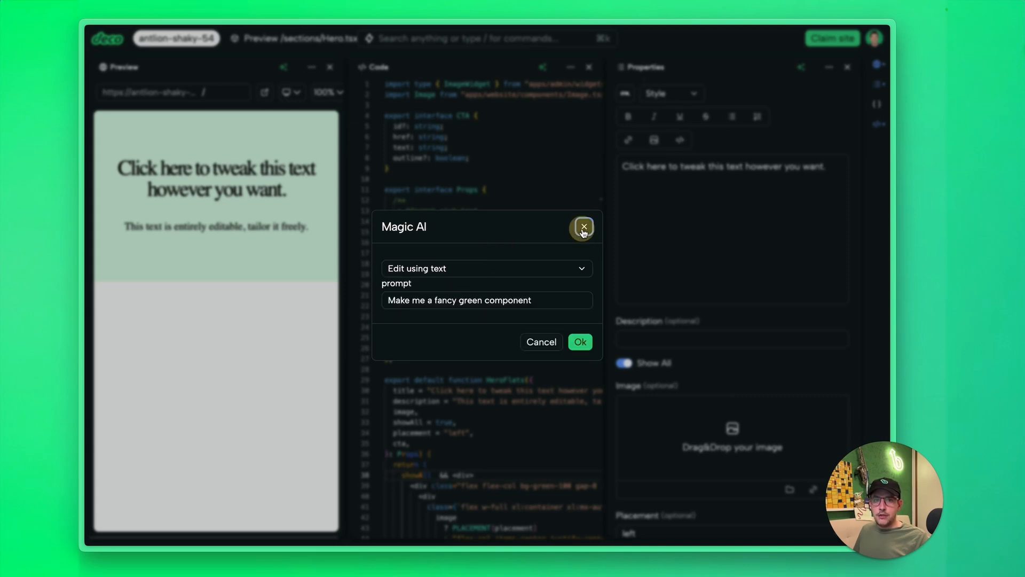
click(583, 226)
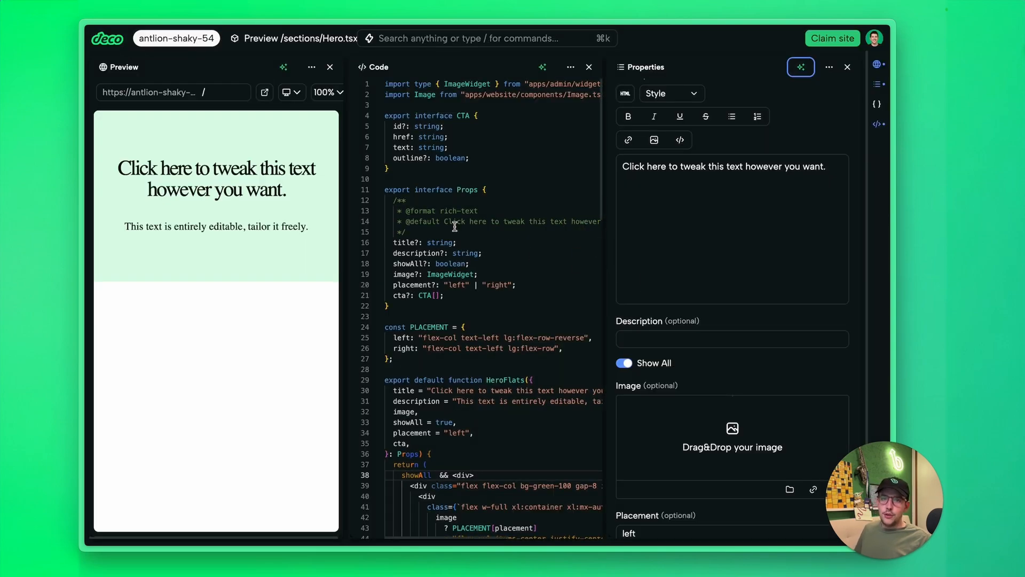
mouse_move(93, 81)
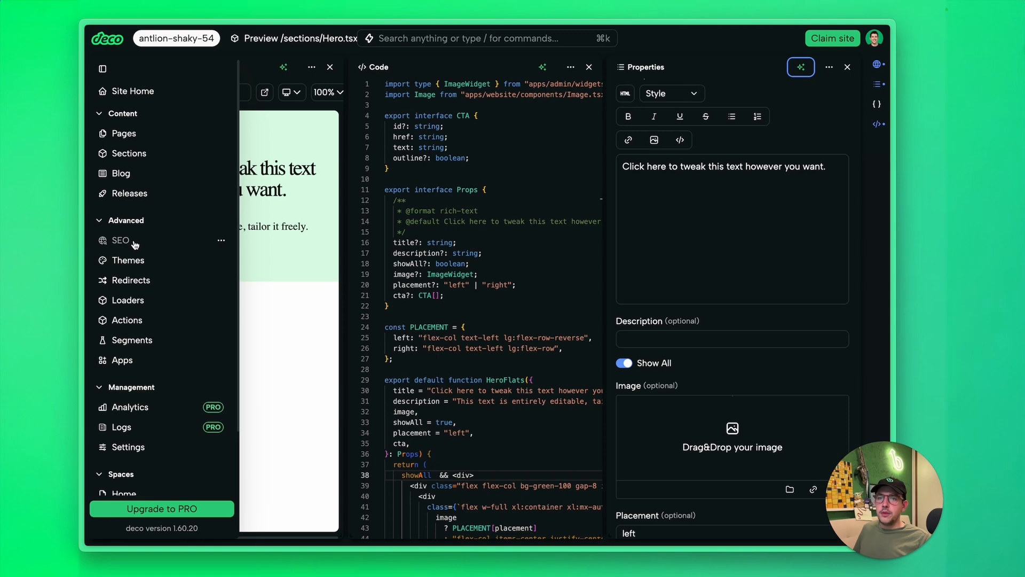
Step: Open SEO settings and scroll through the Google, WhatsApp and Facebook previews
click(120, 240)
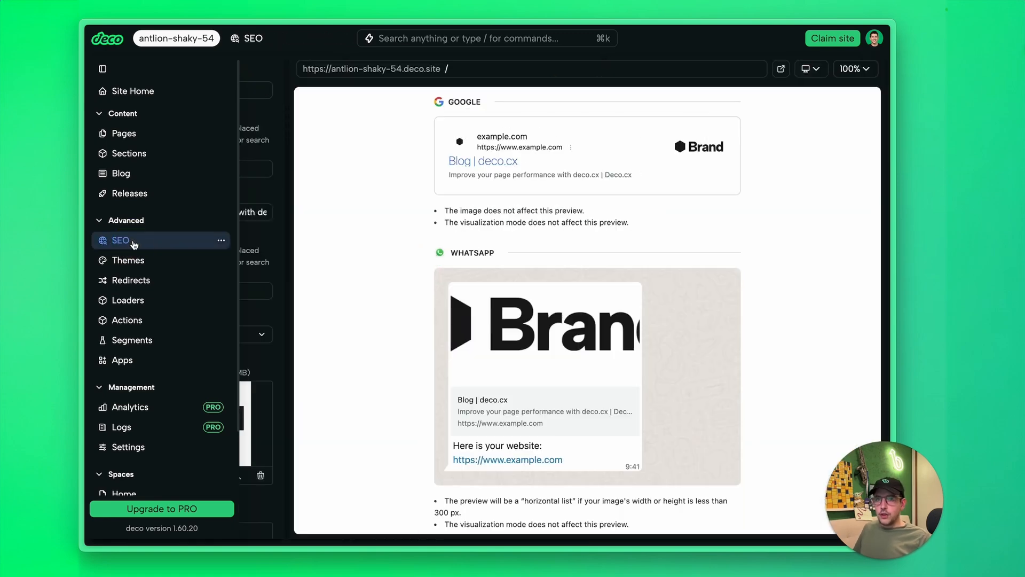
click(120, 240)
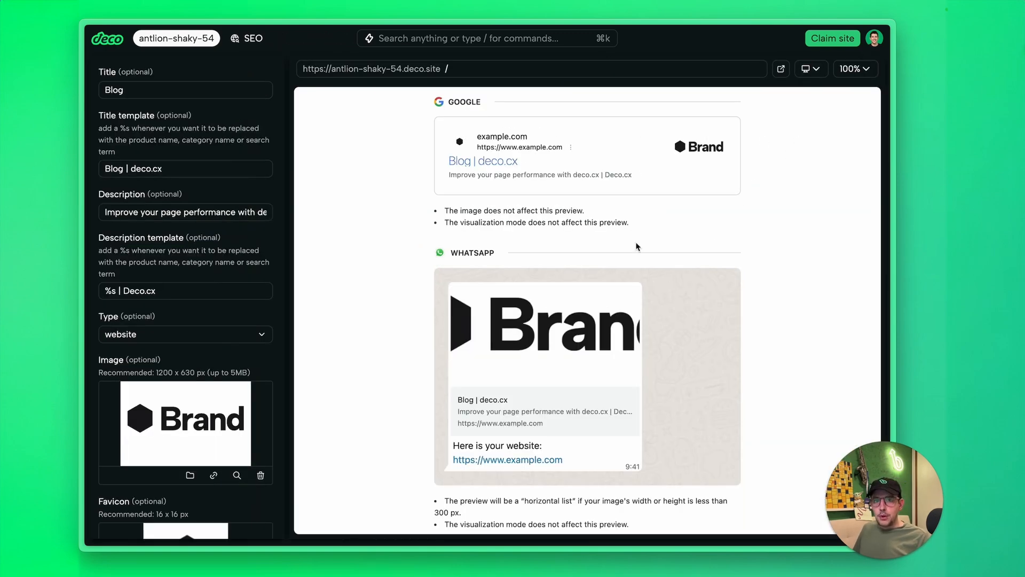
scroll(down, 3)
text(Product Hunt)
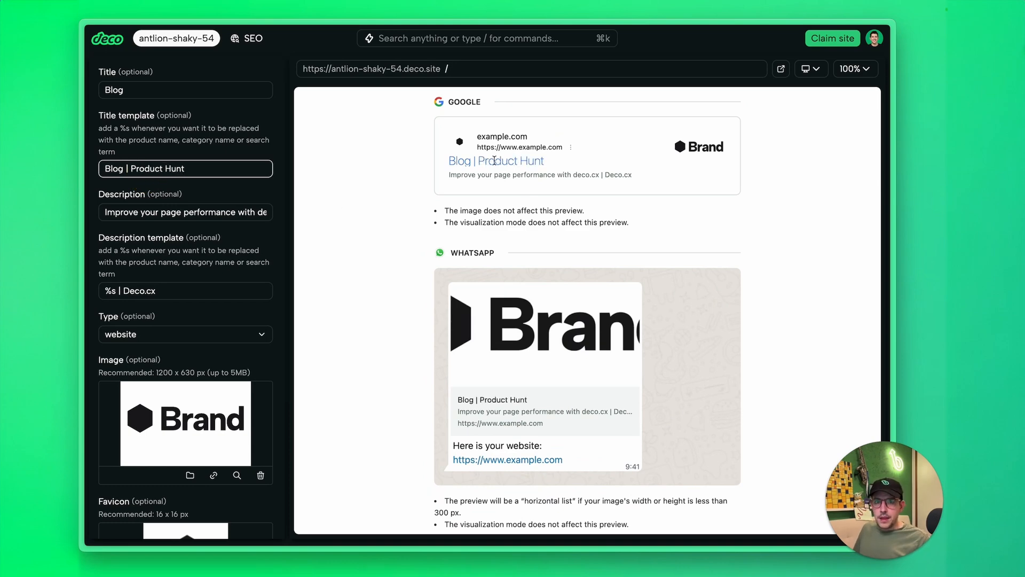
scroll(down, 3)
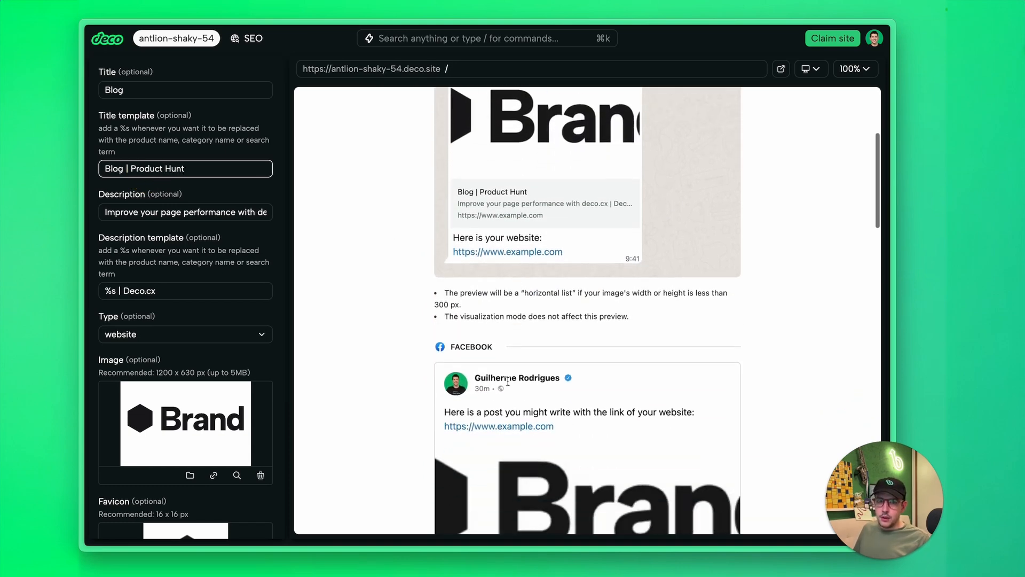
scroll(down, 3)
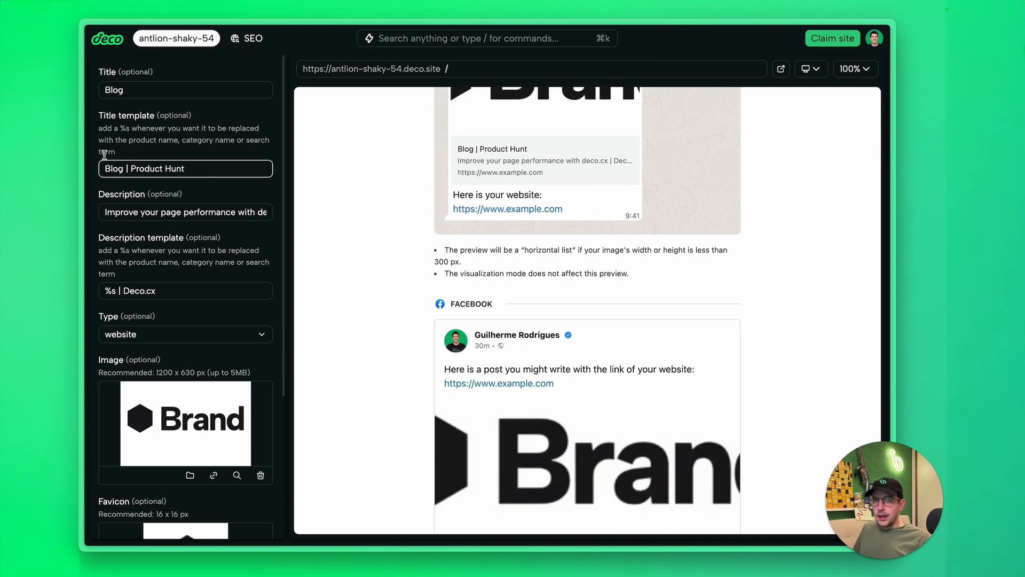
Step: Preview the Groovy Vibes theme and change its base colour to mint
click(128, 259)
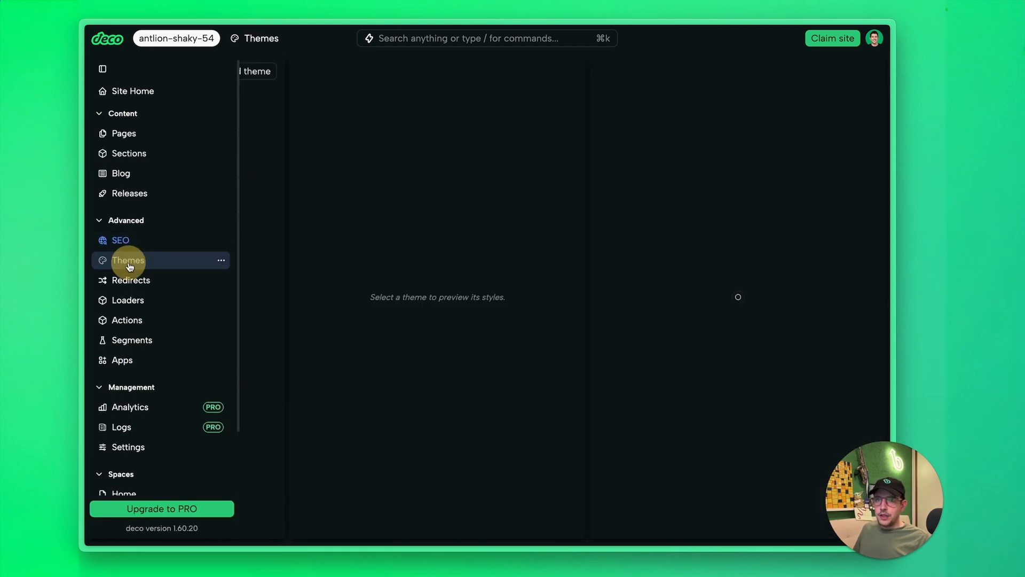
click(129, 259)
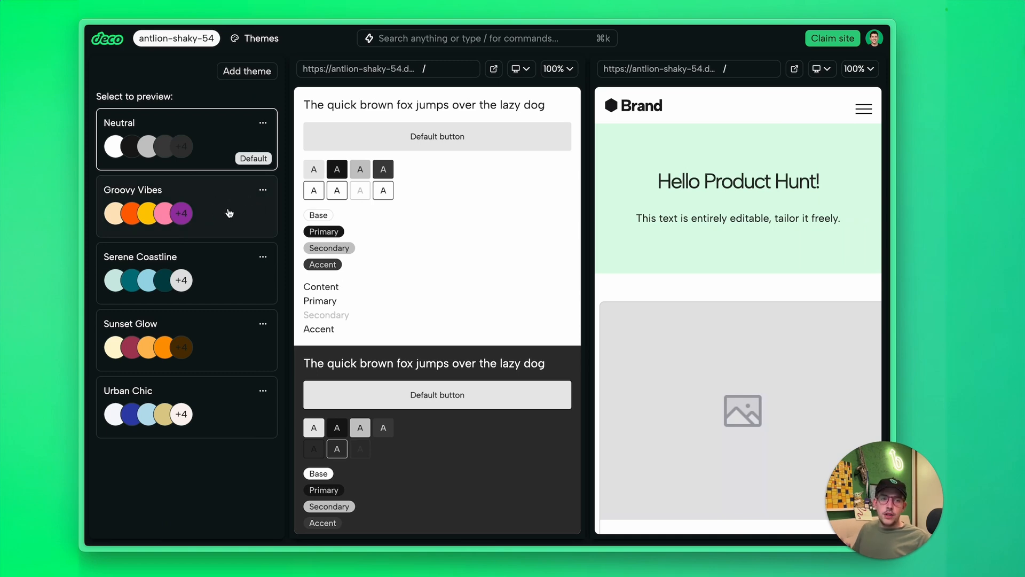
click(223, 206)
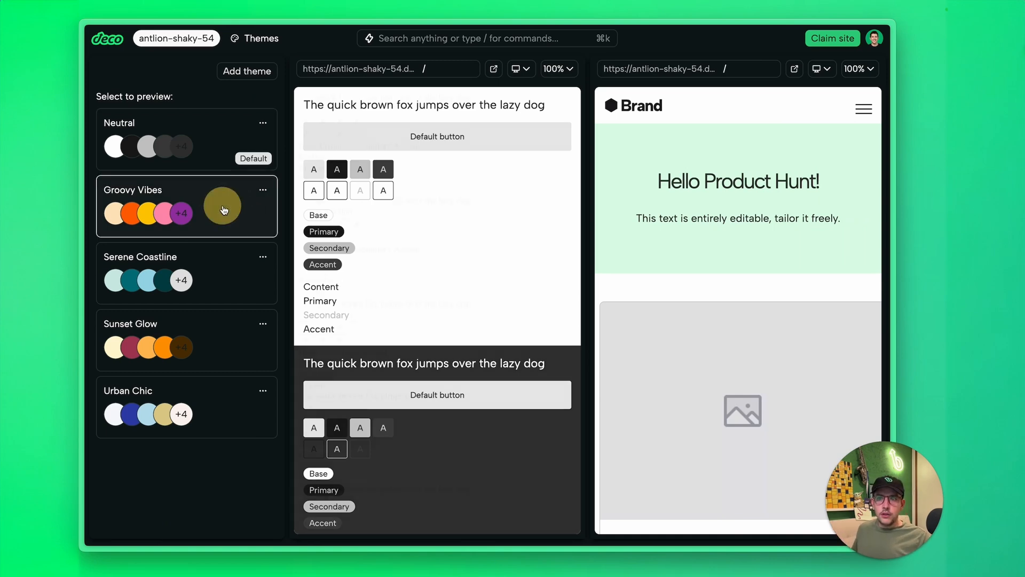
click(222, 206)
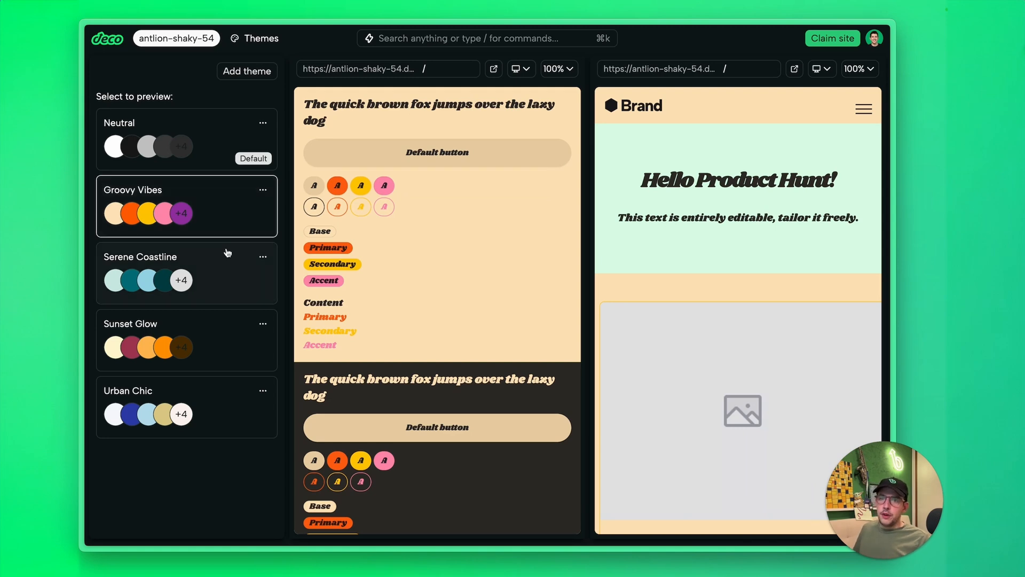
click(186, 206)
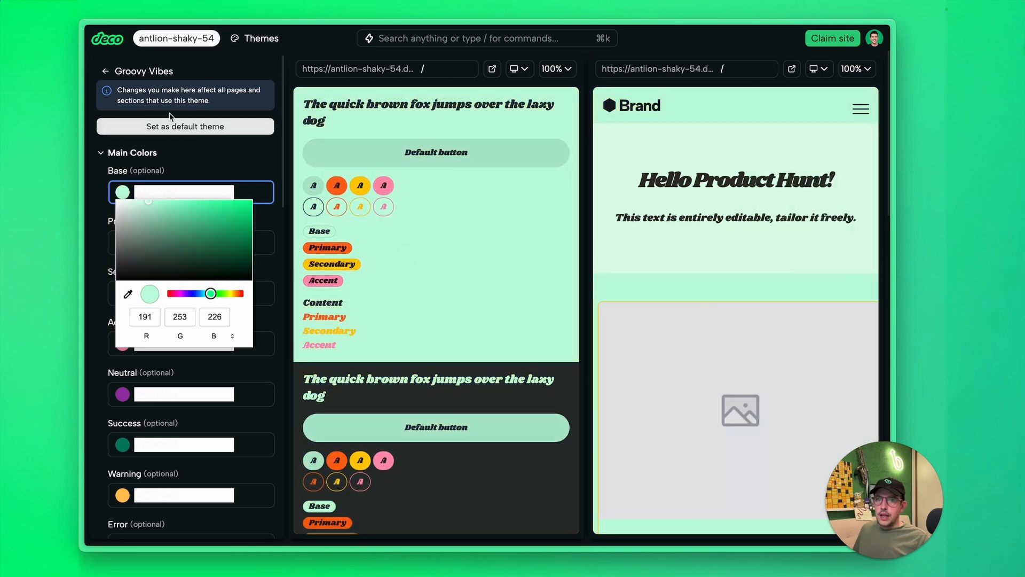
Step: Set Sunset Glow as the site's default theme
click(104, 70)
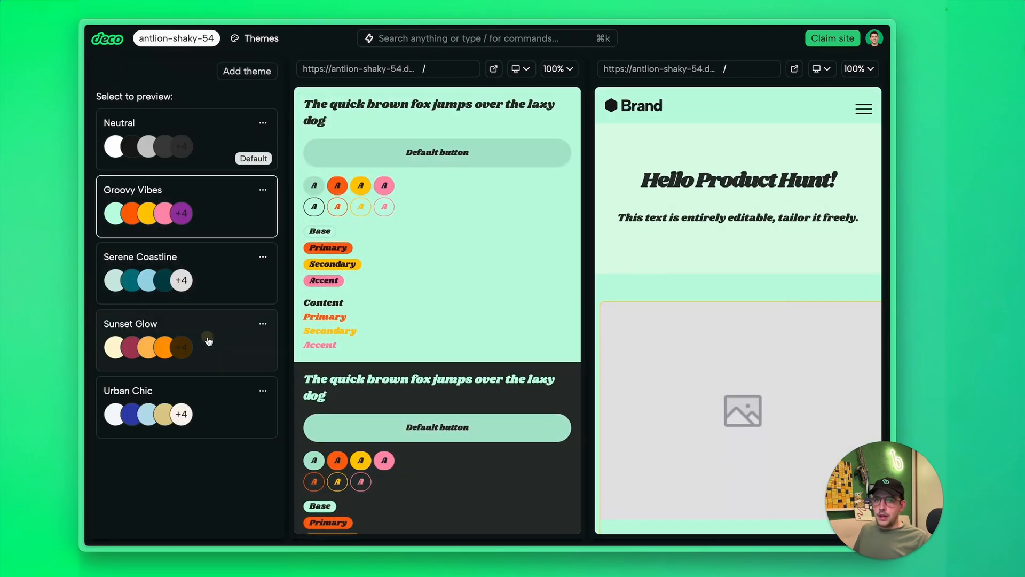
click(263, 324)
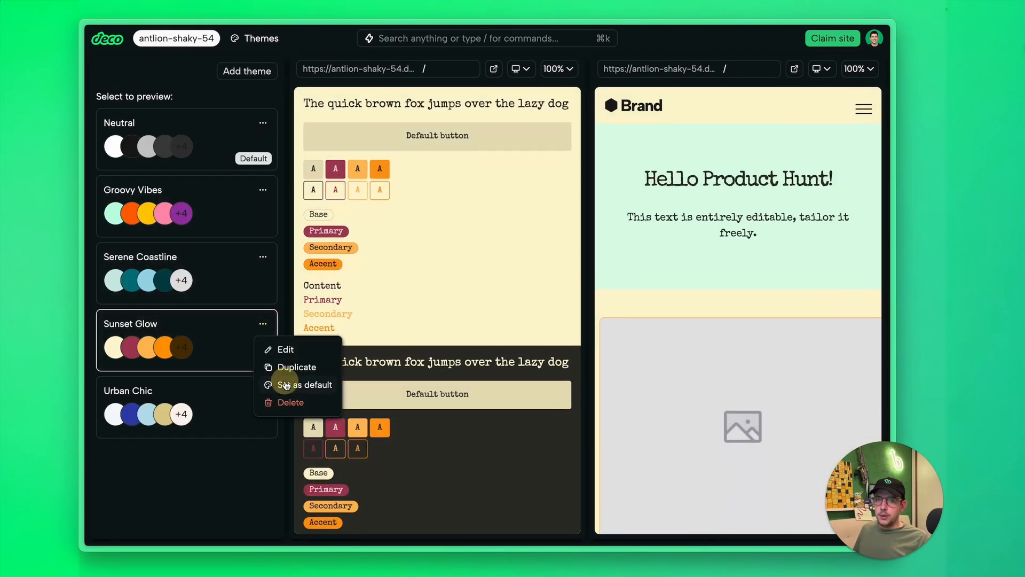
click(305, 385)
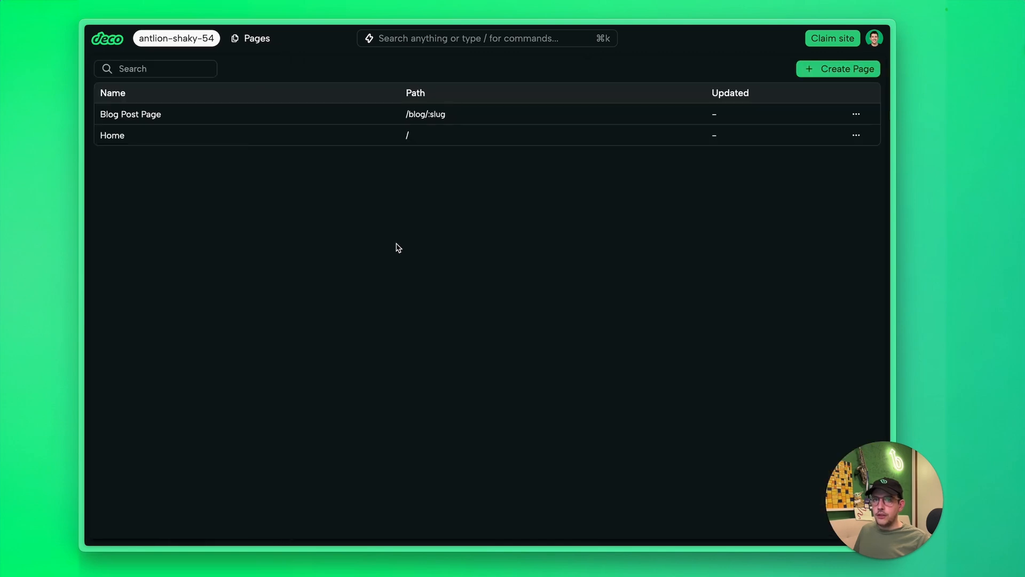
Step: Open the Home page from the Pages list to see the Sunset Glow styling
click(112, 135)
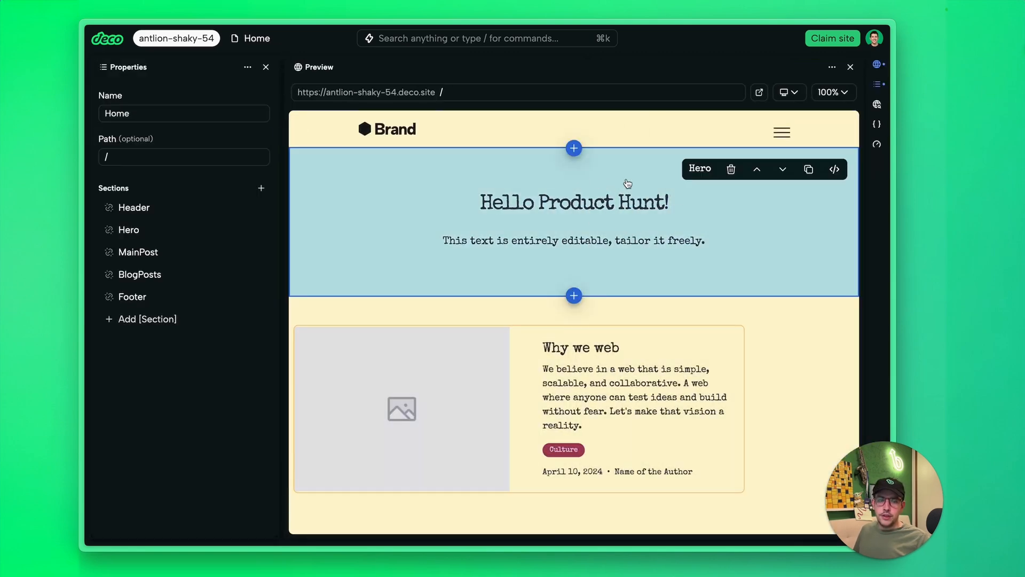
mouse_move(592, 213)
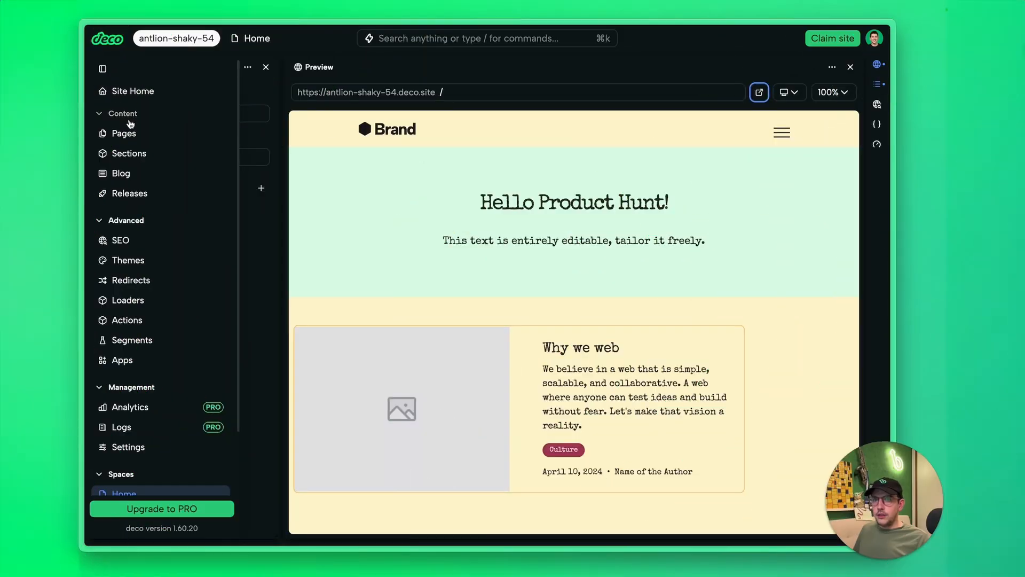
Step: Go to Blog Posts and open the 'Why we web' post
click(120, 172)
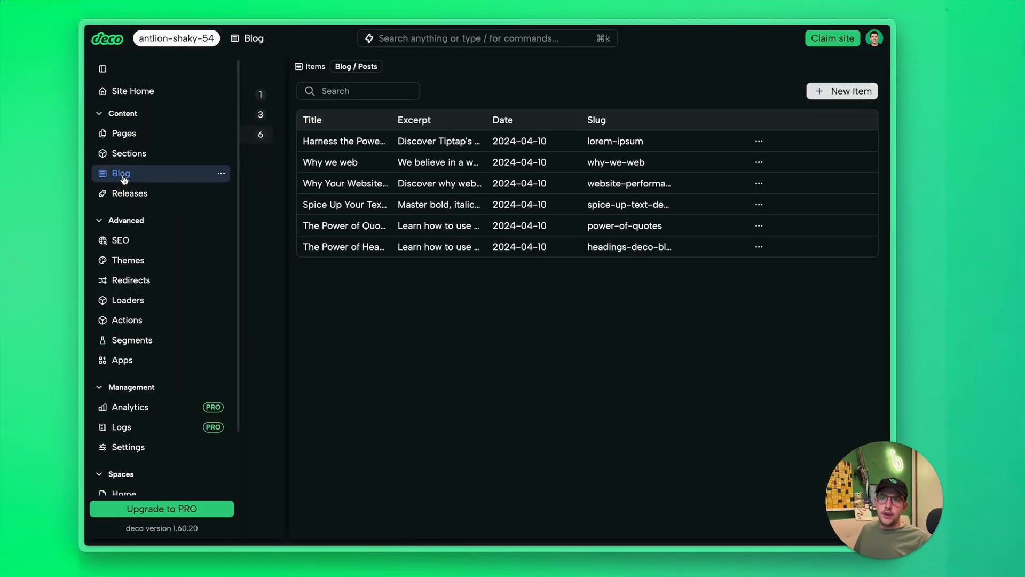
click(120, 173)
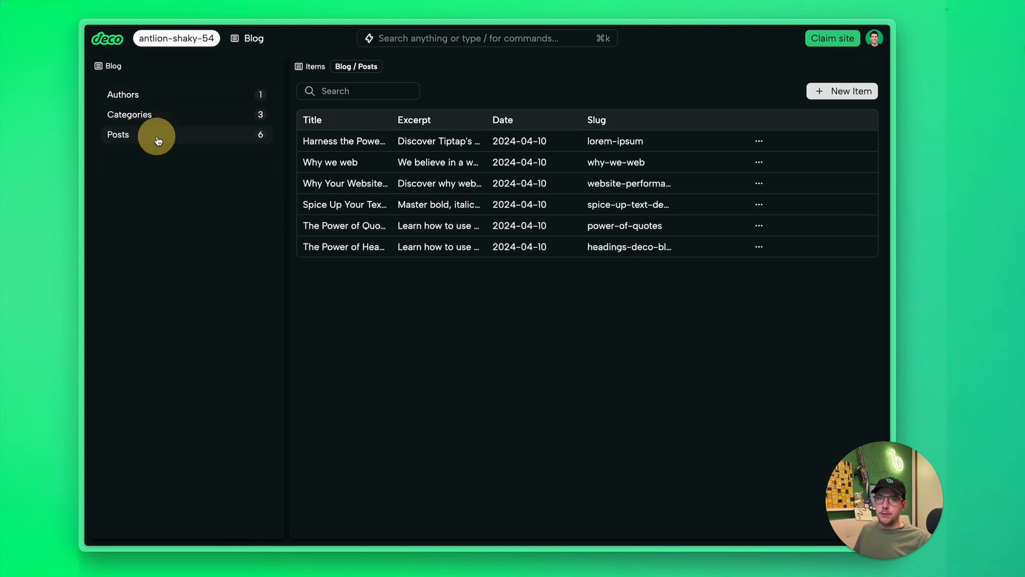
click(330, 162)
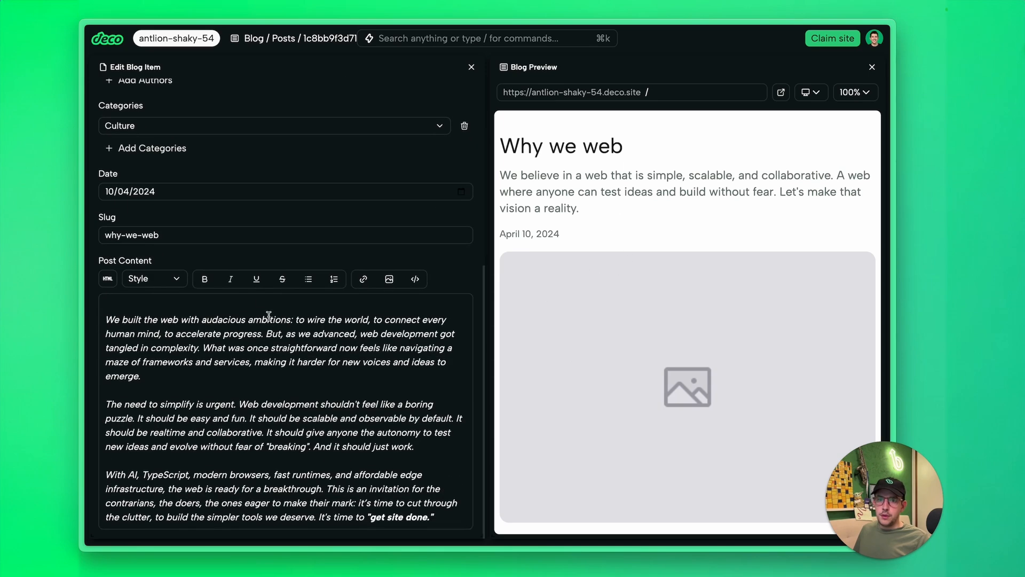
mouse_move(311, 399)
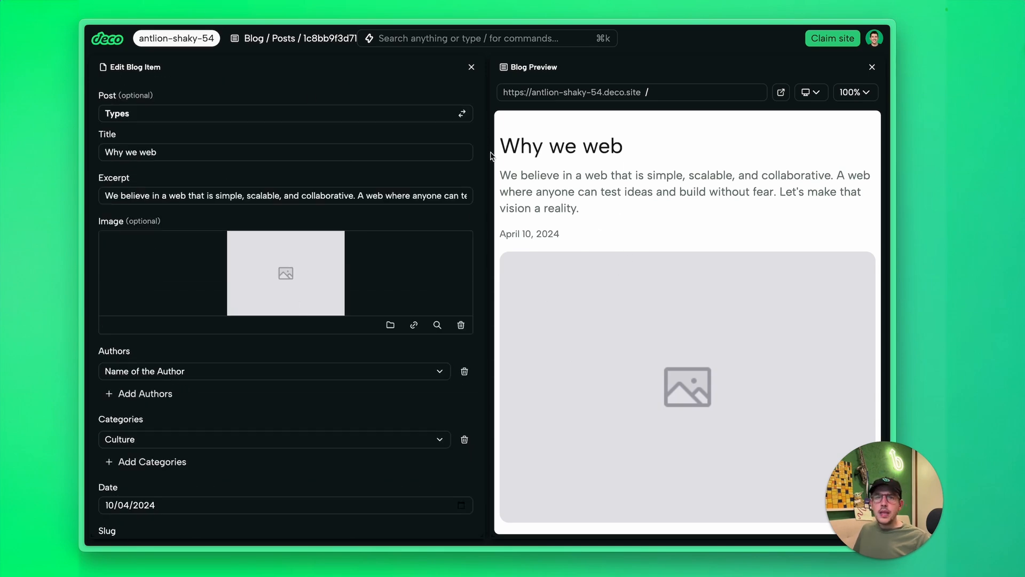
mouse_move(101, 81)
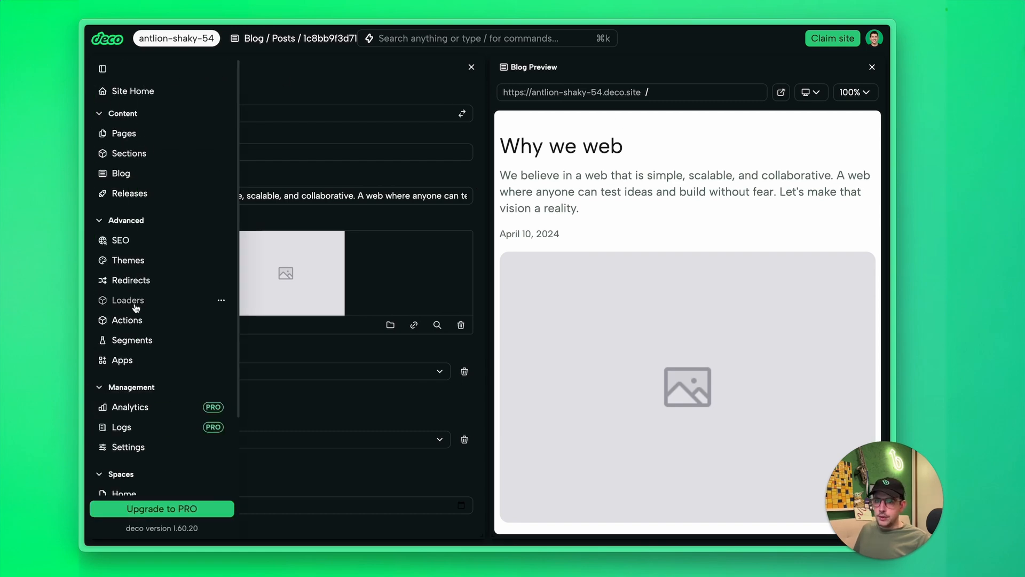
mouse_move(138, 288)
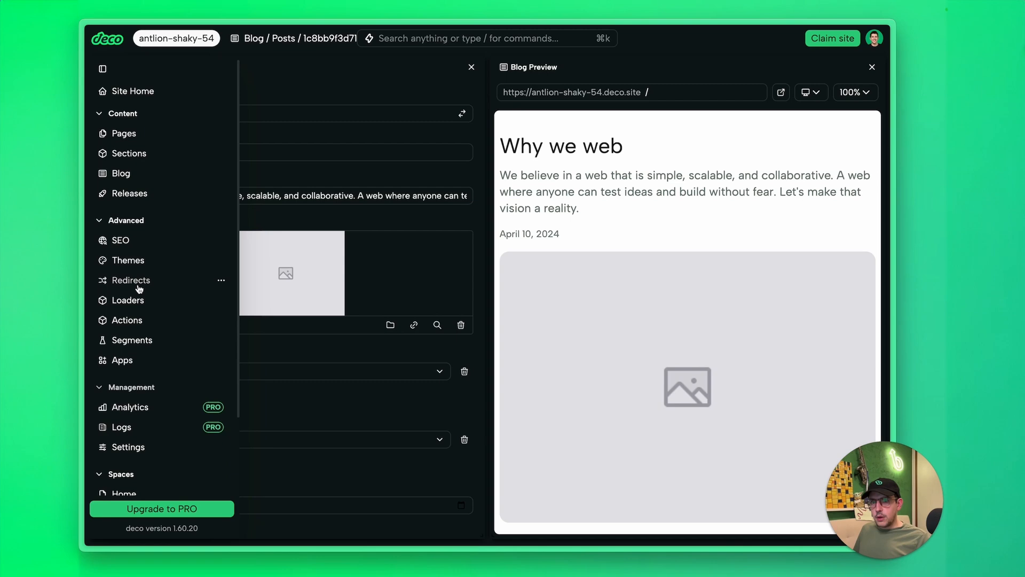
mouse_move(174, 172)
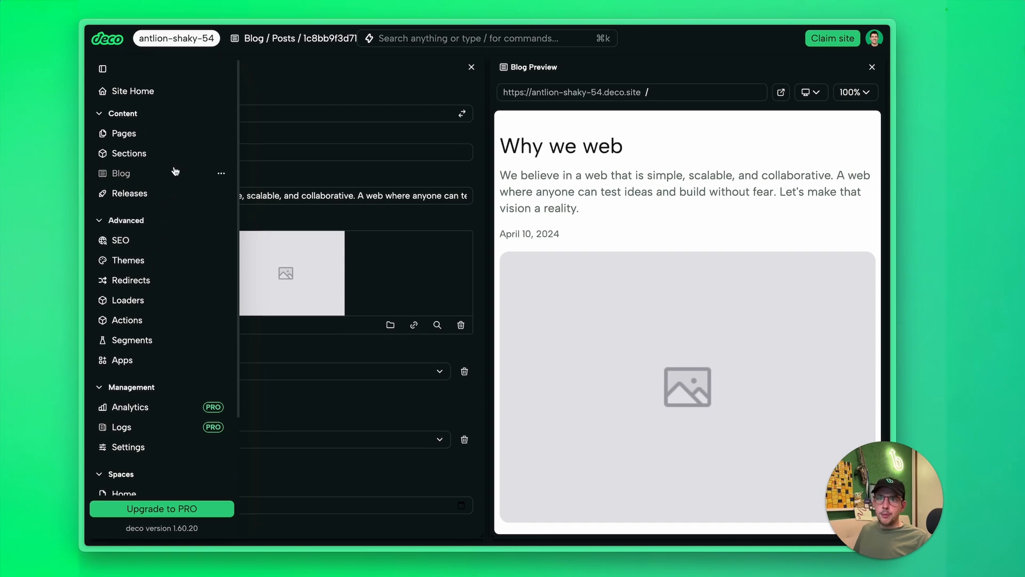
mouse_move(161, 99)
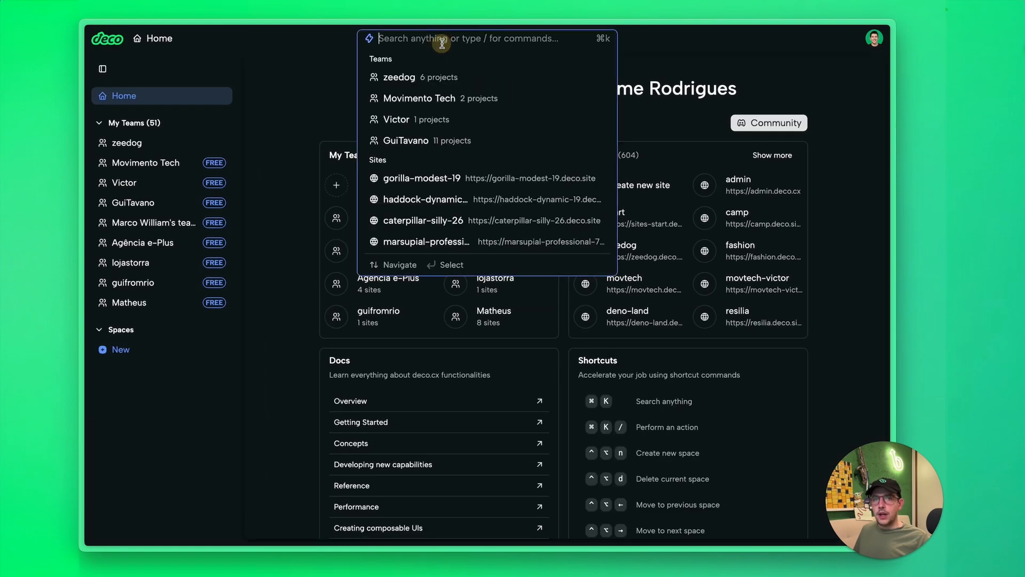
Step: Search for the admin site and open its 30-day visitor analytics
text(admin)
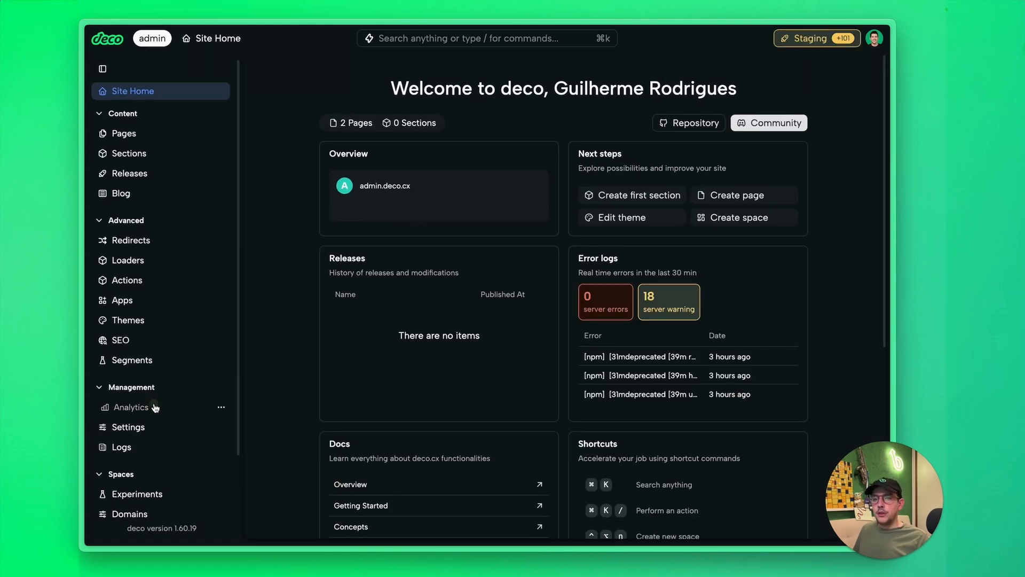
click(130, 407)
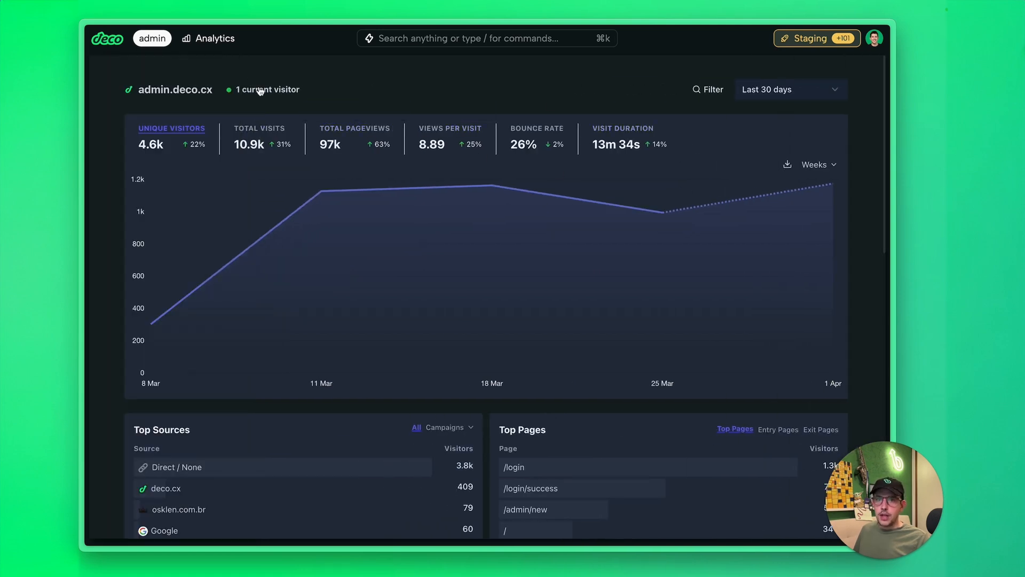
mouse_move(448, 102)
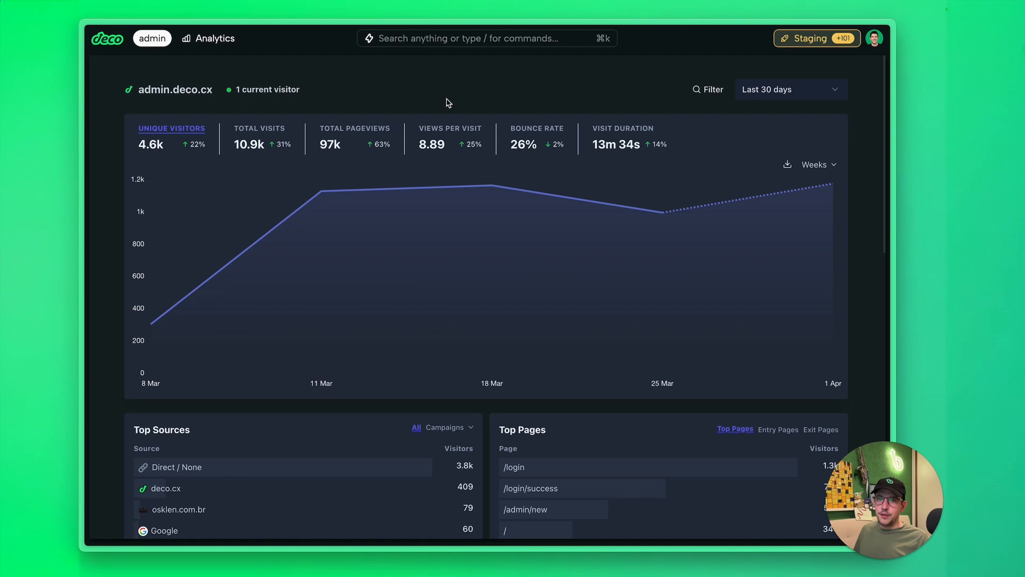
mouse_move(467, 161)
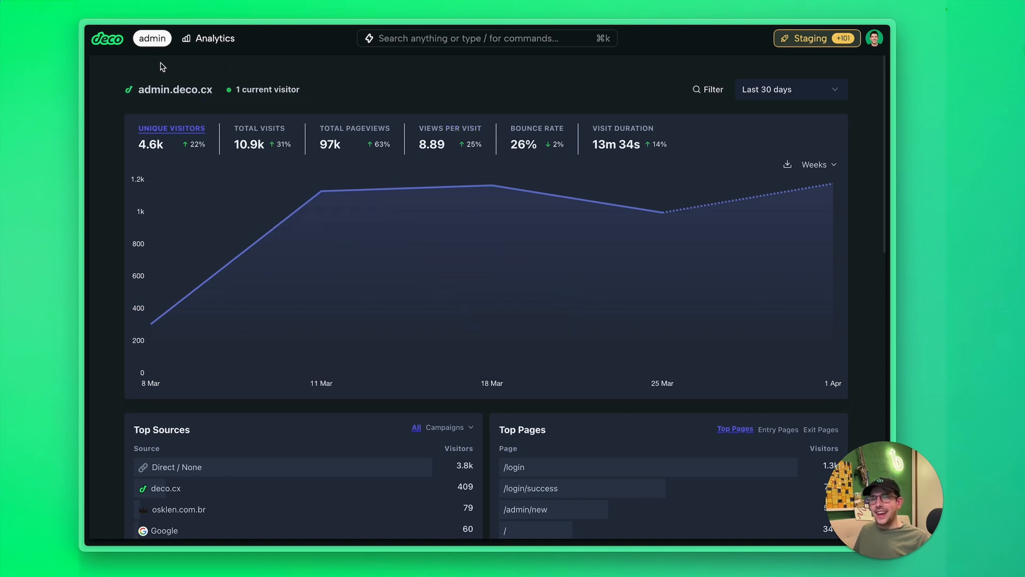
Step: Open the admin site's HyperDX logs and view one invoke event's trace spans
click(102, 69)
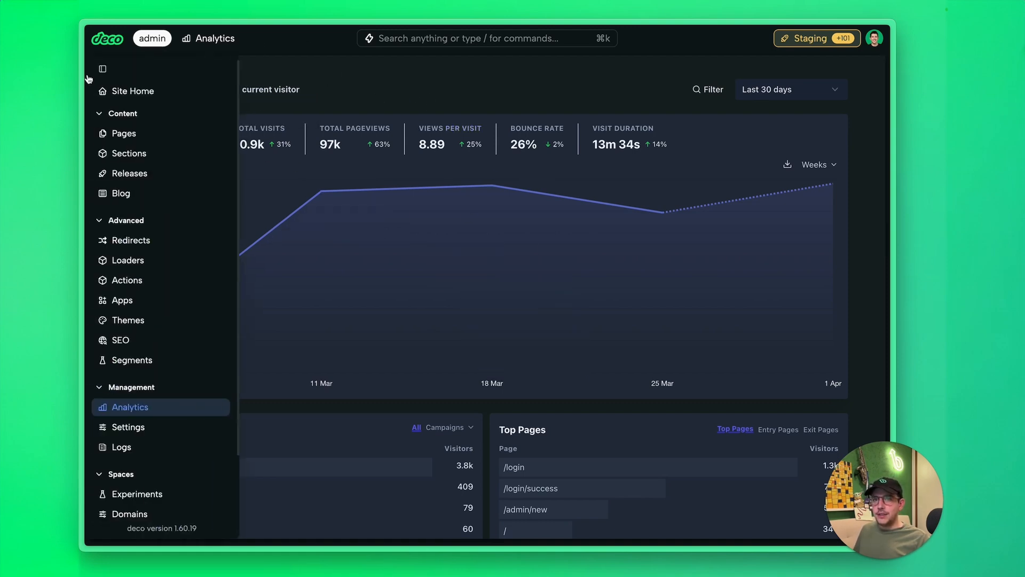
click(121, 446)
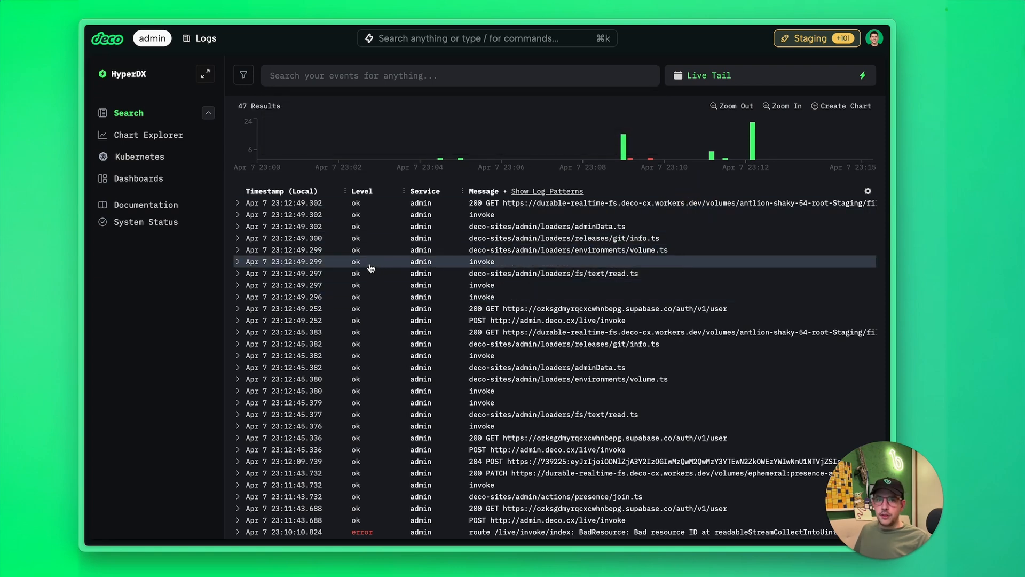
click(481, 262)
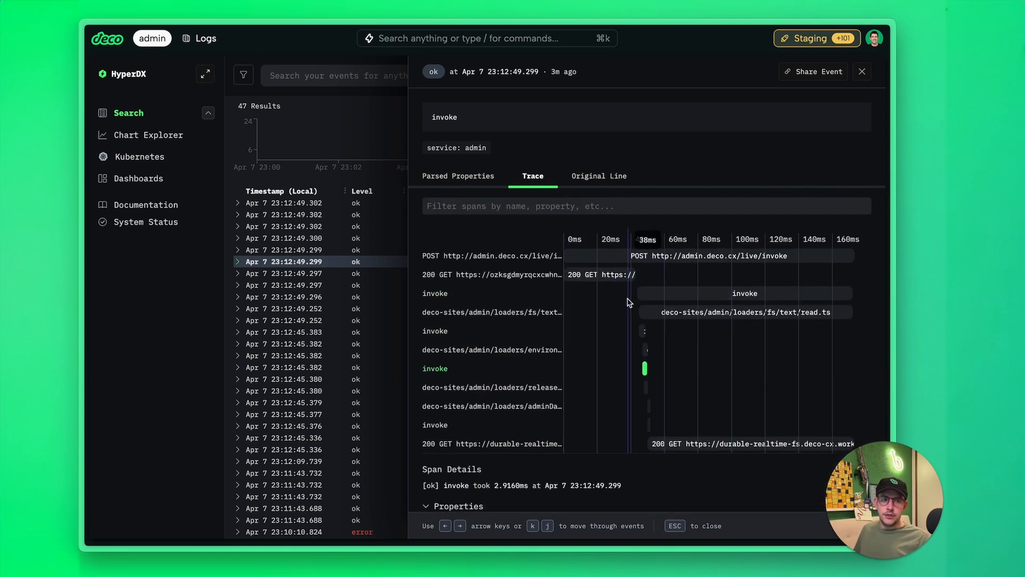
mouse_move(744, 293)
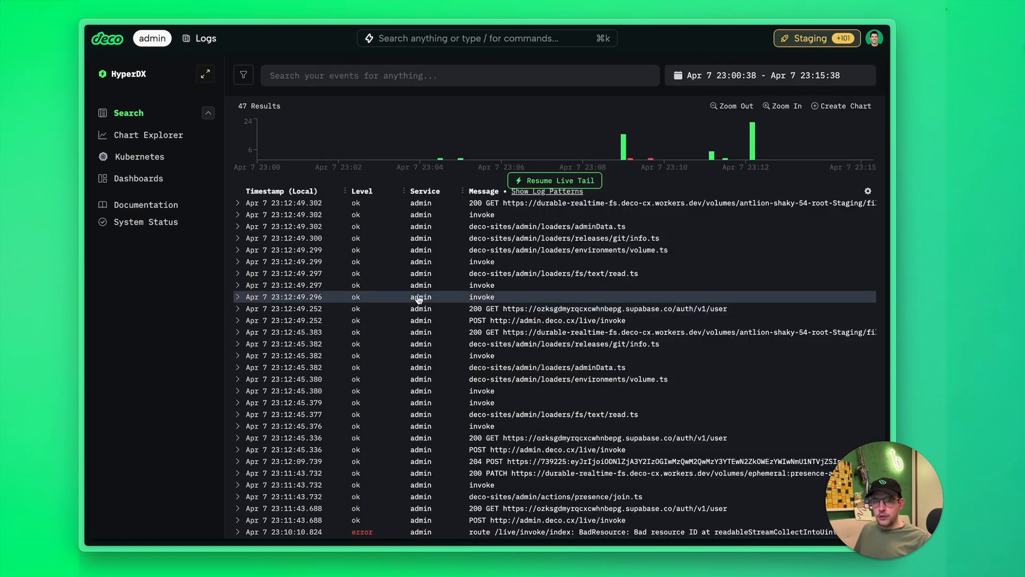
mouse_move(183, 266)
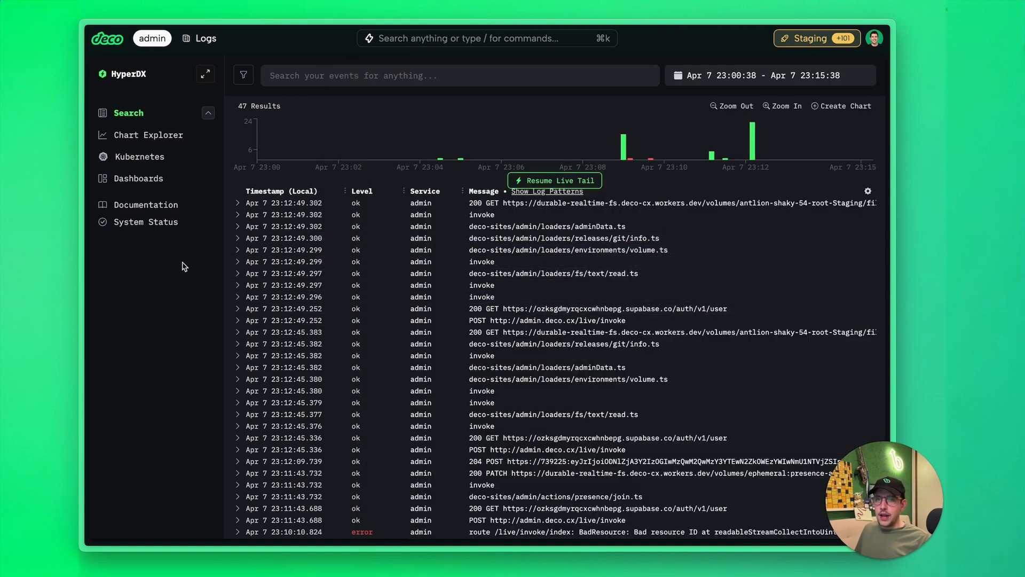